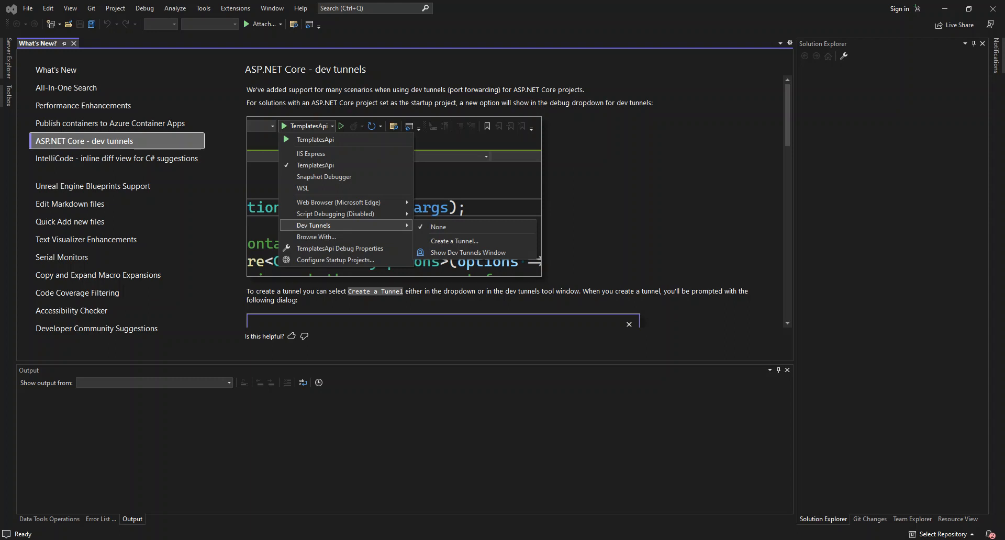
Step: Begin a new project from the File menu to reach the Create a new project dialog
left_click(27, 7)
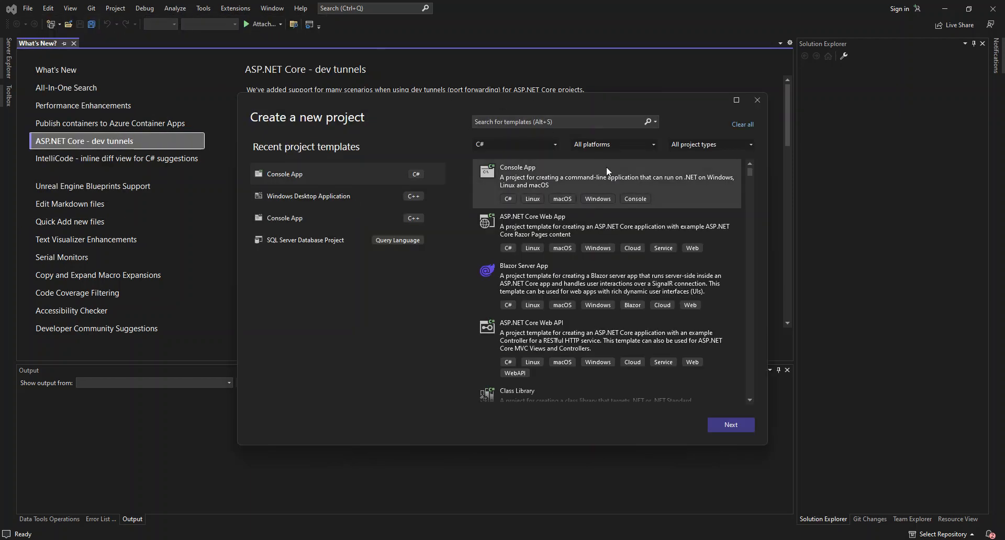
left_click(515, 144)
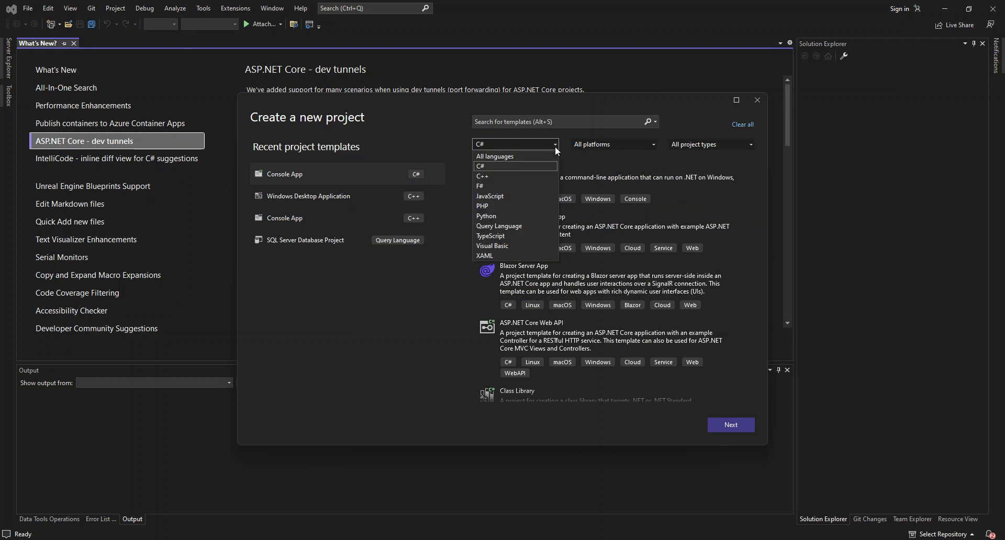
mouse_move(486, 192)
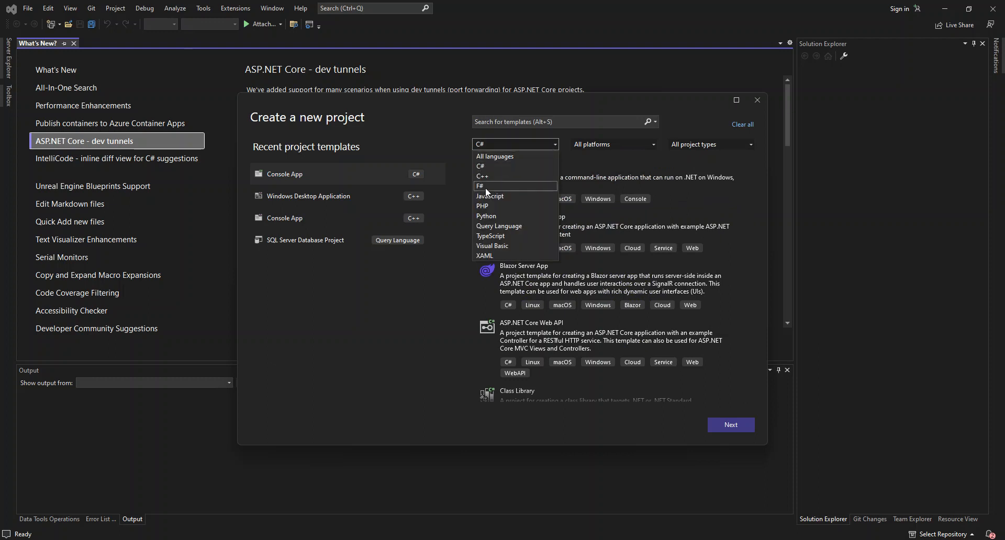
mouse_move(490, 196)
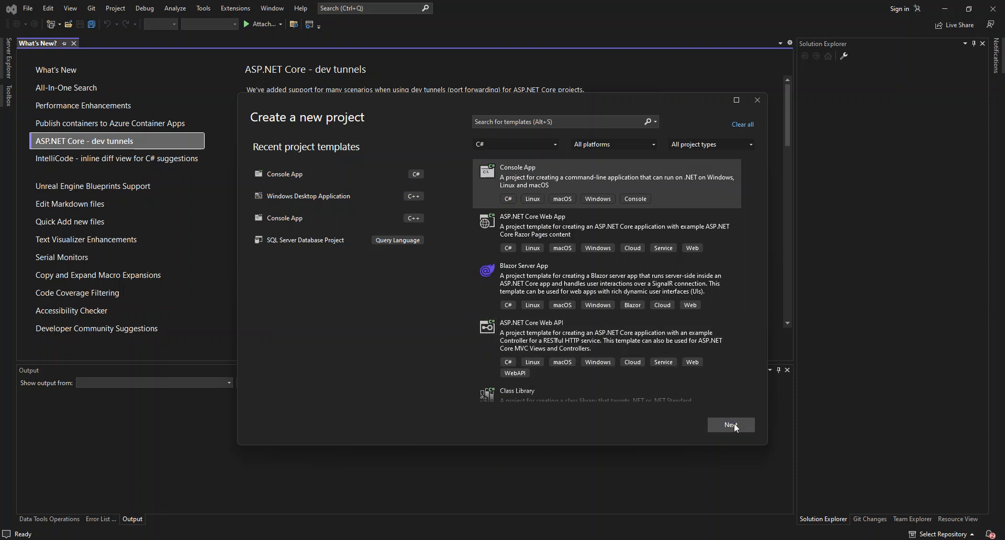
Step: Create the C# Console App named ConsoleApp2 on .NET 6.0 (Long Term Support)
left_click(731, 425)
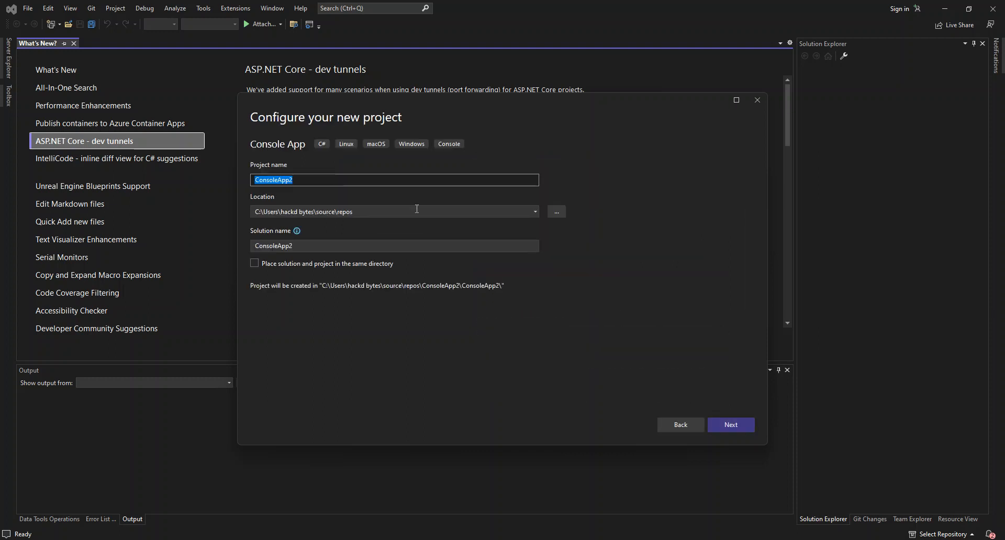
mouse_move(531, 214)
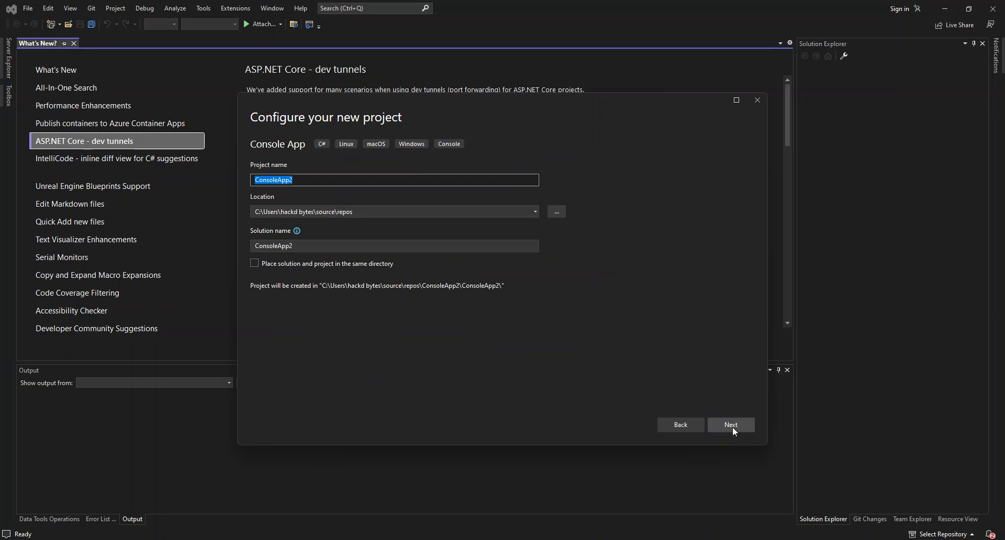
left_click(730, 425)
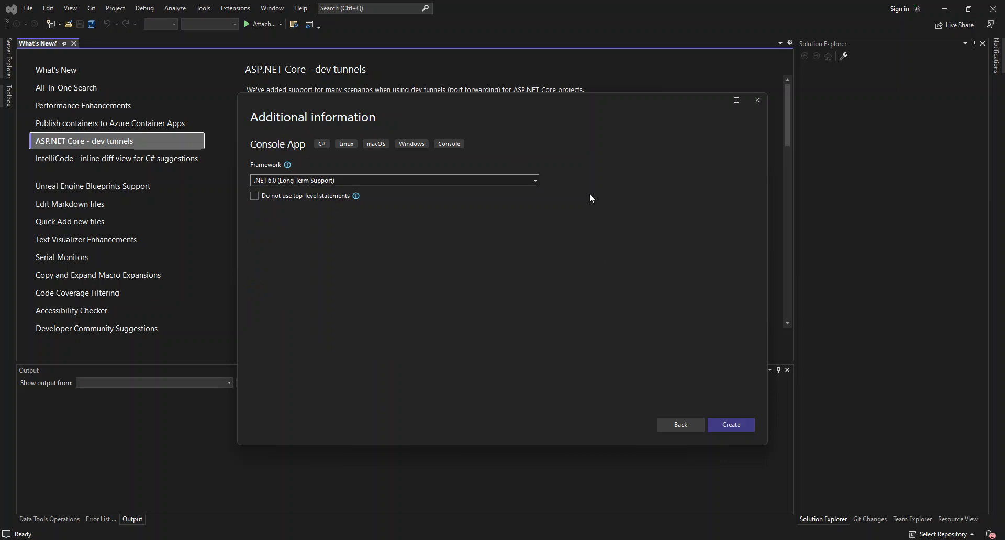
mouse_move(631, 256)
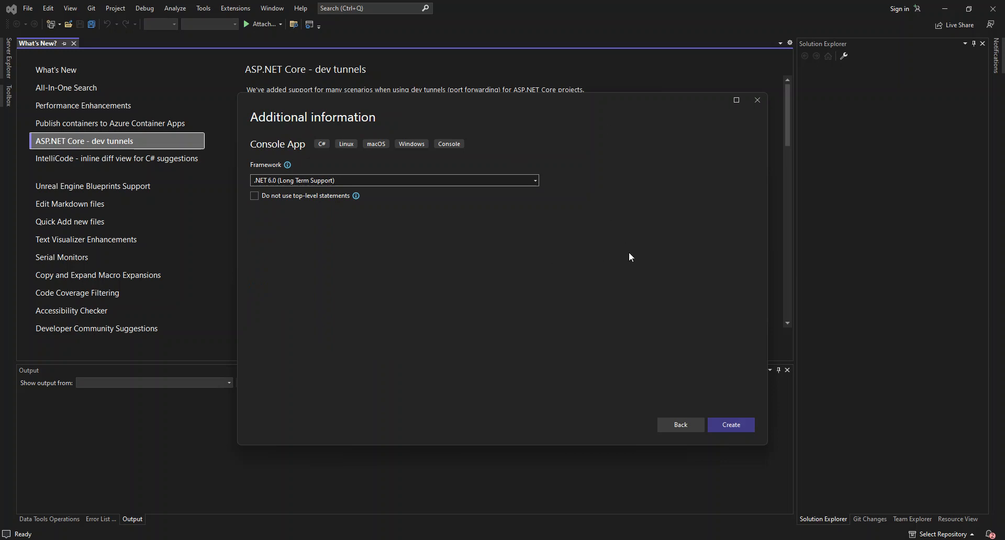
mouse_move(715, 404)
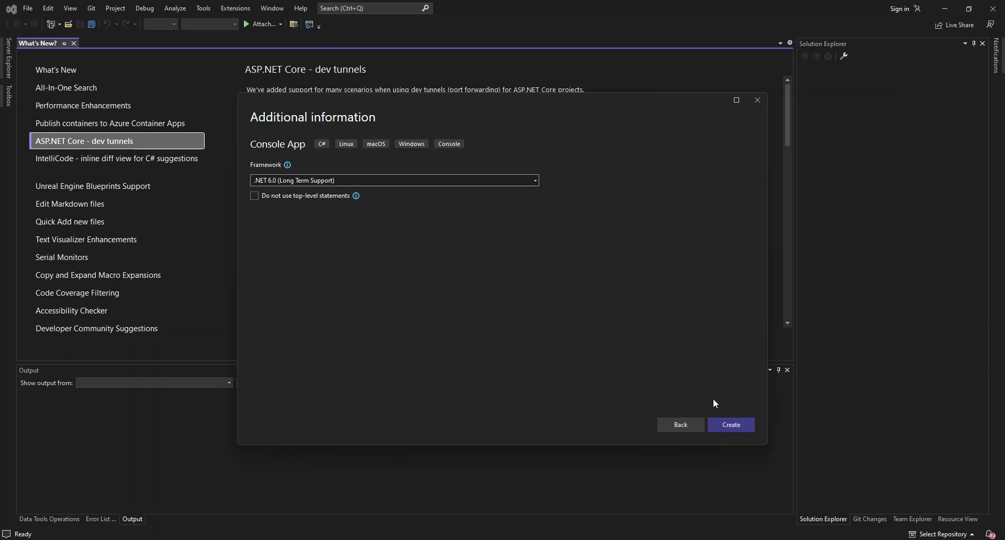
left_click(730, 425)
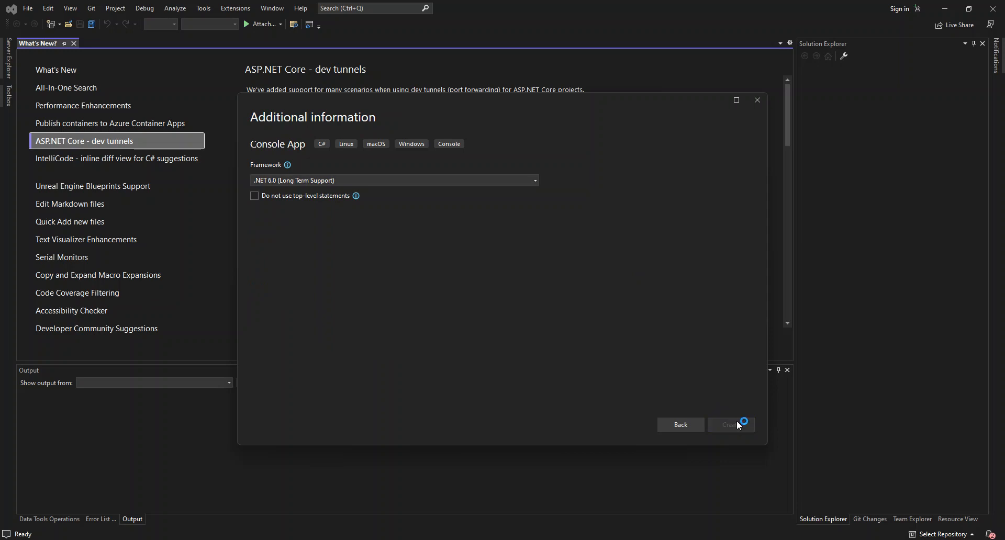
left_click(731, 425)
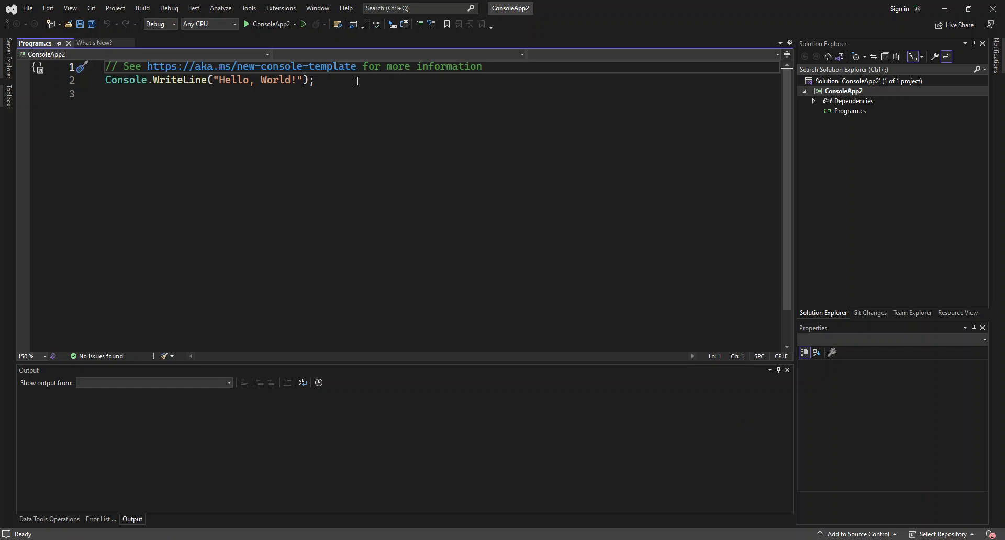
Step: Add Console.ReadLine(); on a new line below the Hello, World! WriteLine statement
key("enter")
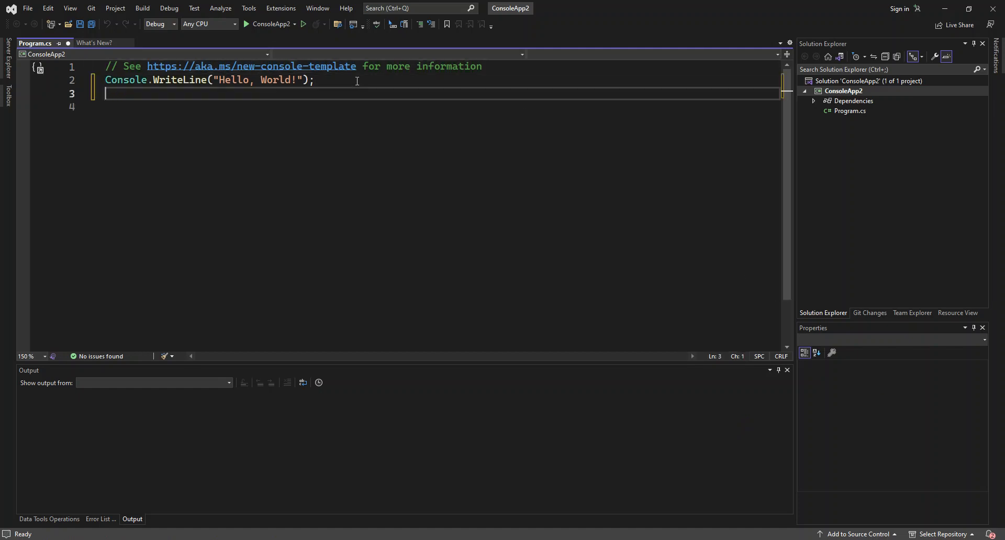
type("co")
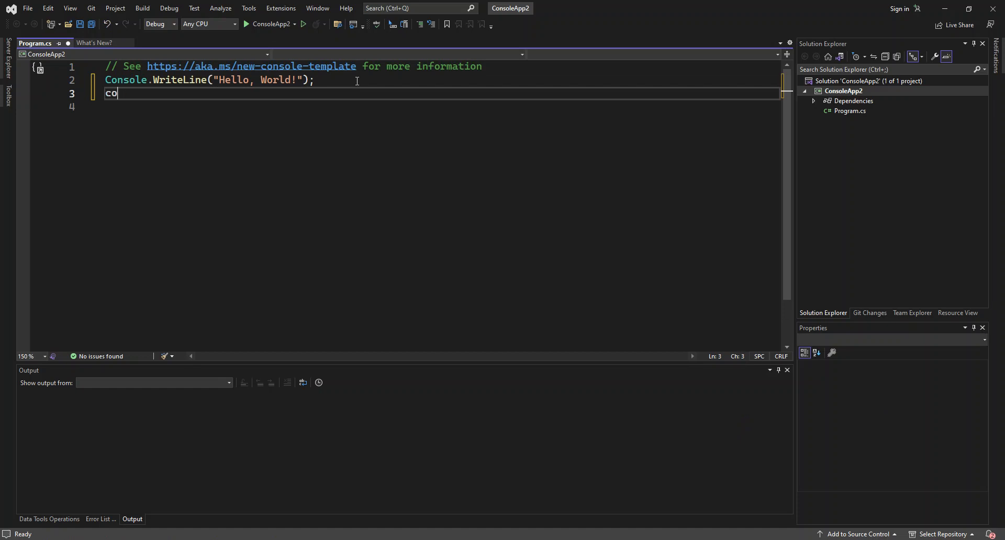
type("ns")
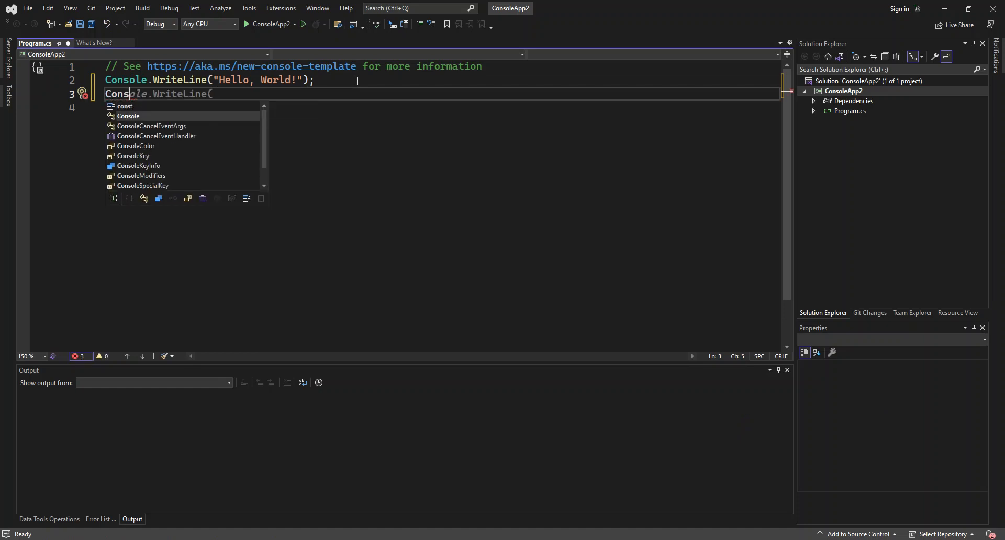
type(".re")
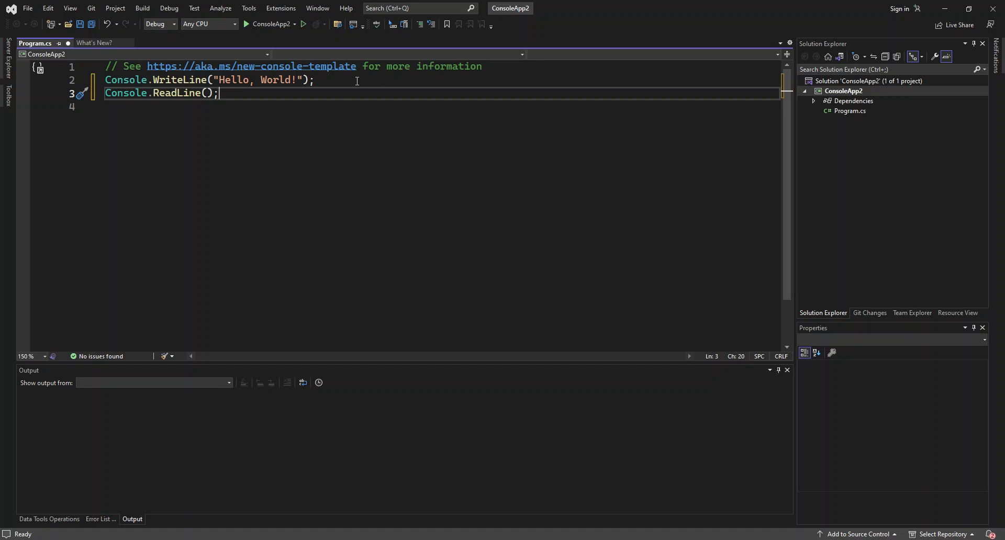
mouse_move(358, 81)
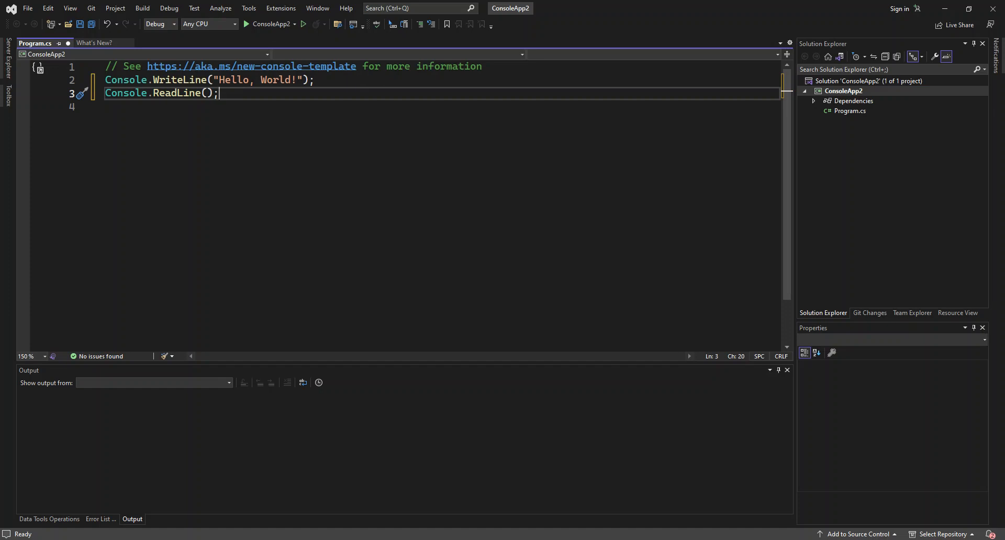
Step: Build ConsoleApp2 from Solution Explorer, then start its Publish... command
left_click(844, 91)
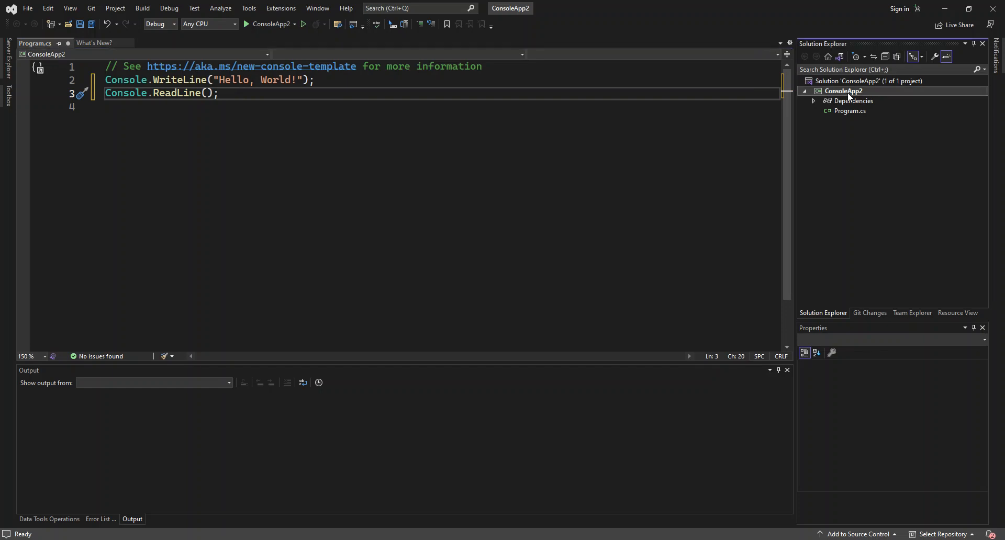
right_click(844, 91)
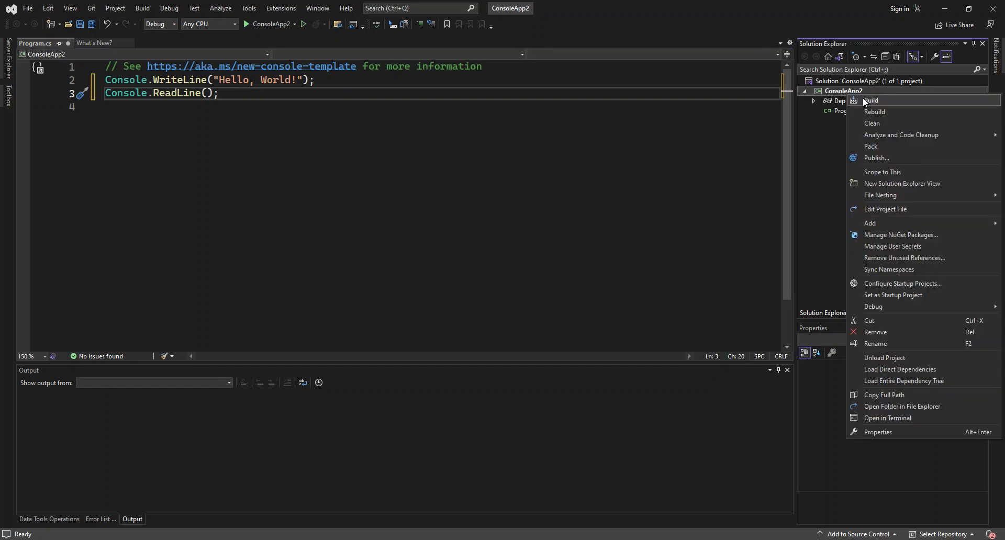
left_click(872, 101)
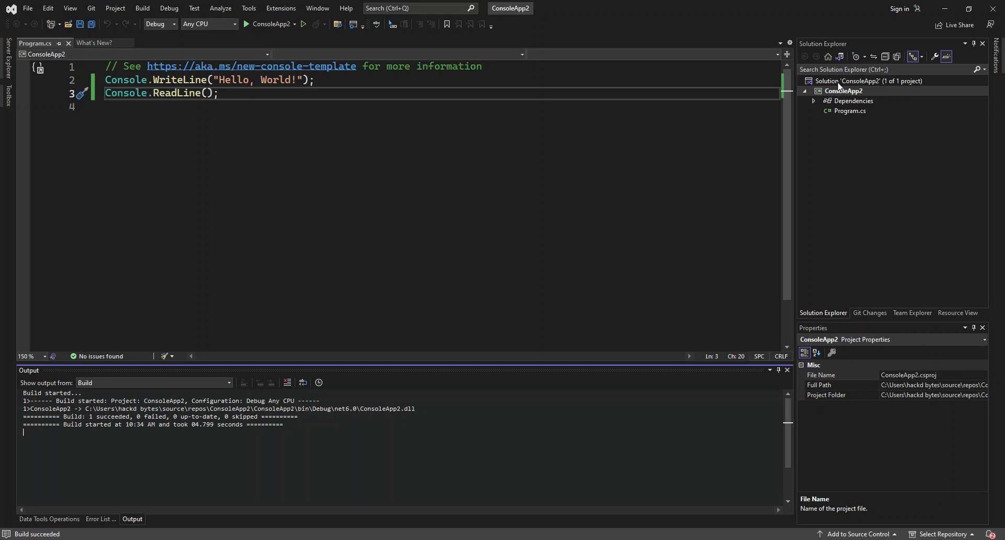
right_click(844, 91)
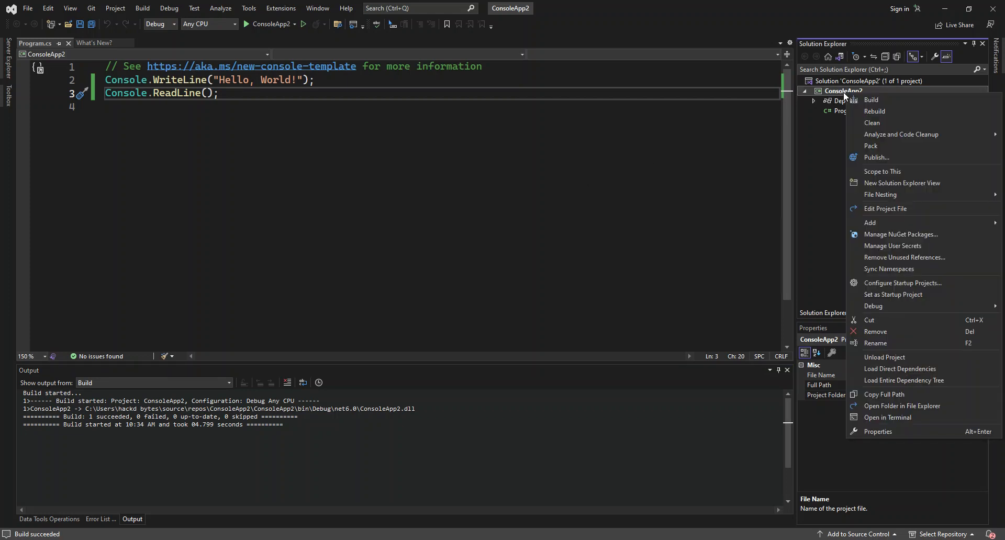
mouse_move(902, 134)
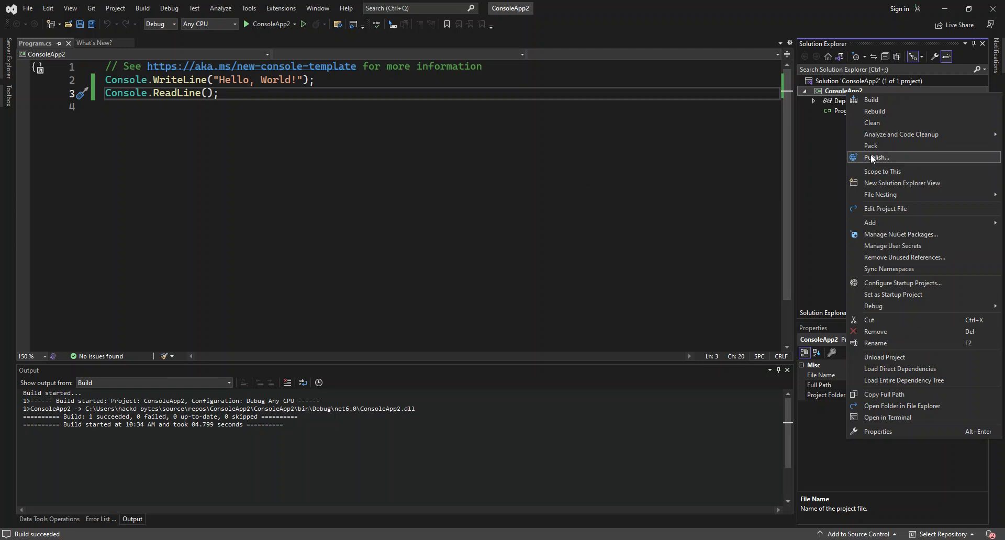
left_click(877, 157)
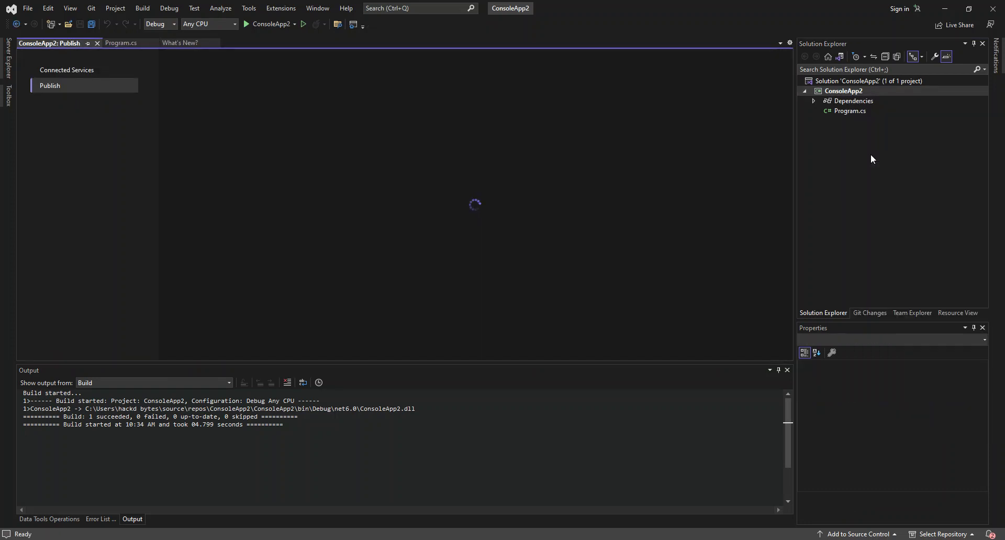
Step: Select Folder as the publish target in the Publish wizard
left_click(207, 96)
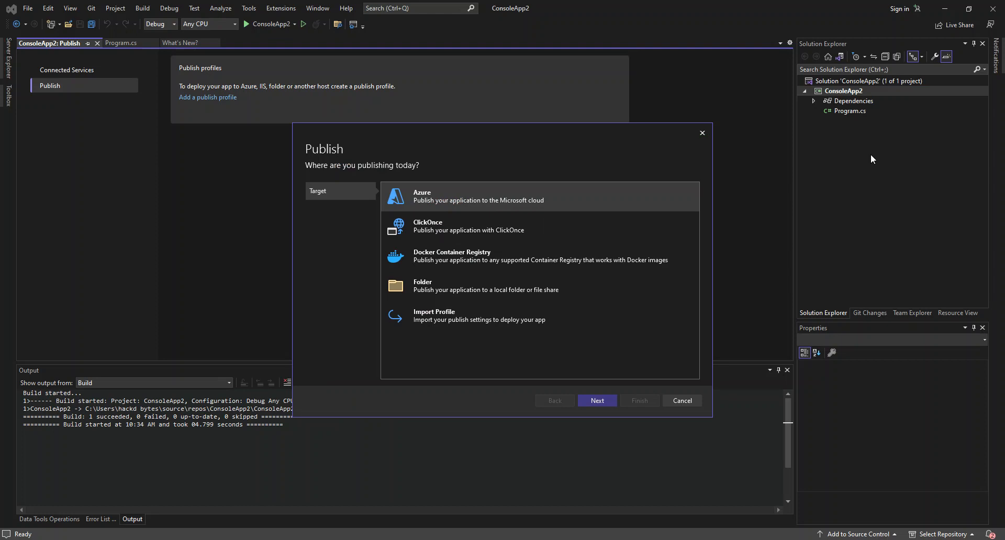
mouse_move(503, 132)
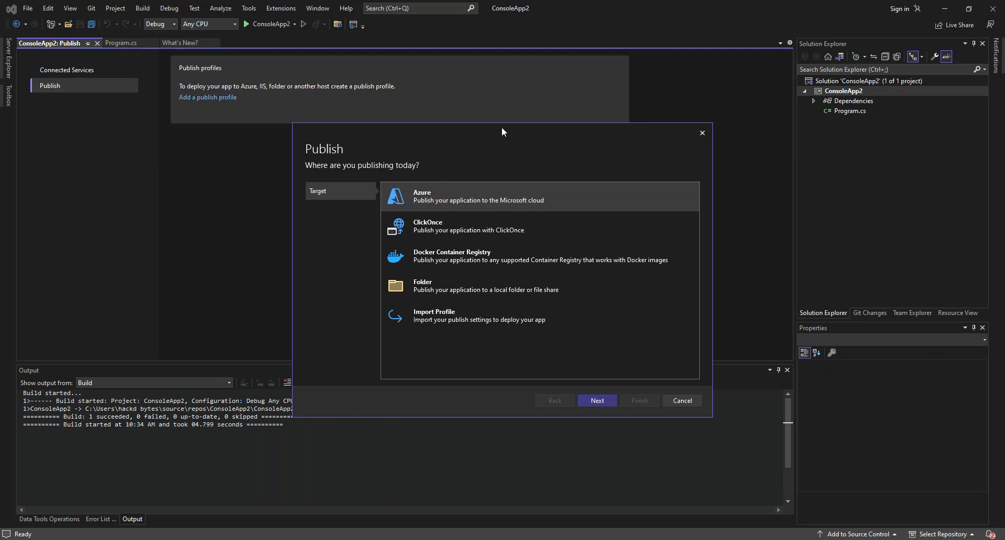
mouse_move(449, 181)
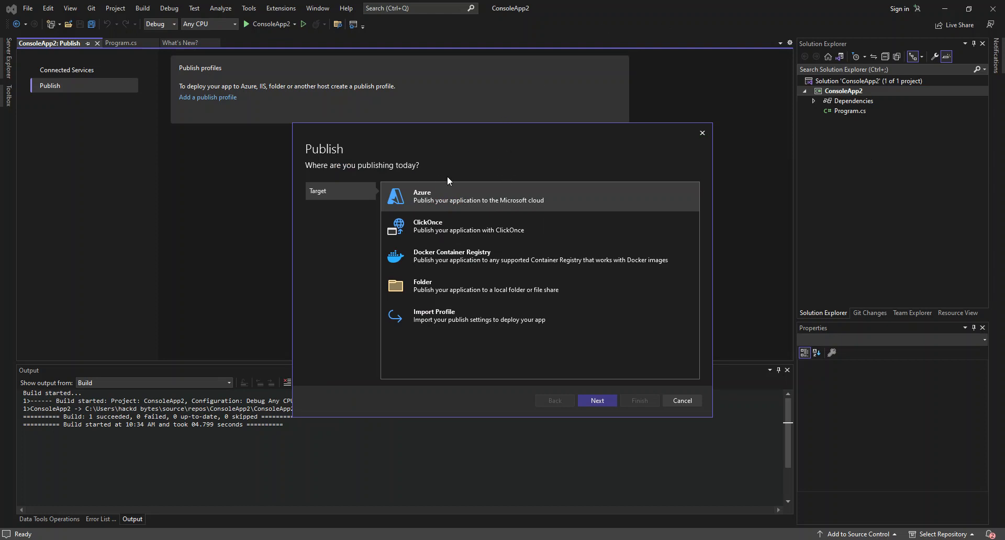
mouse_move(406, 194)
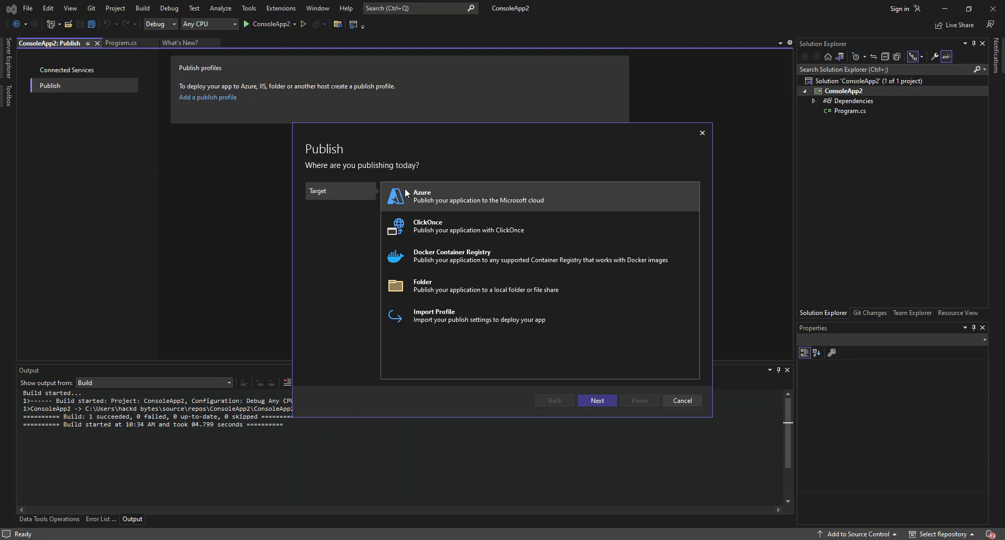
mouse_move(458, 206)
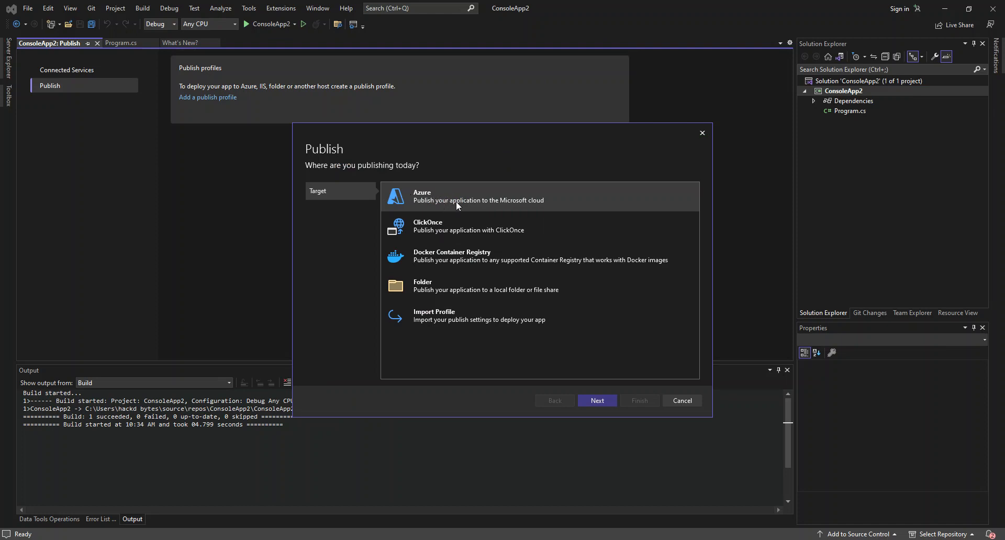
mouse_move(490, 203)
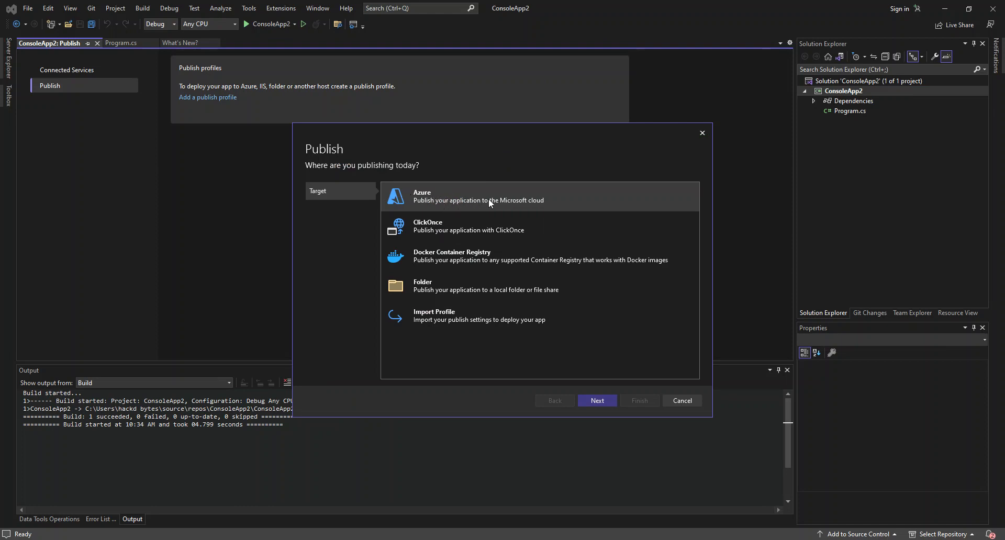
mouse_move(439, 236)
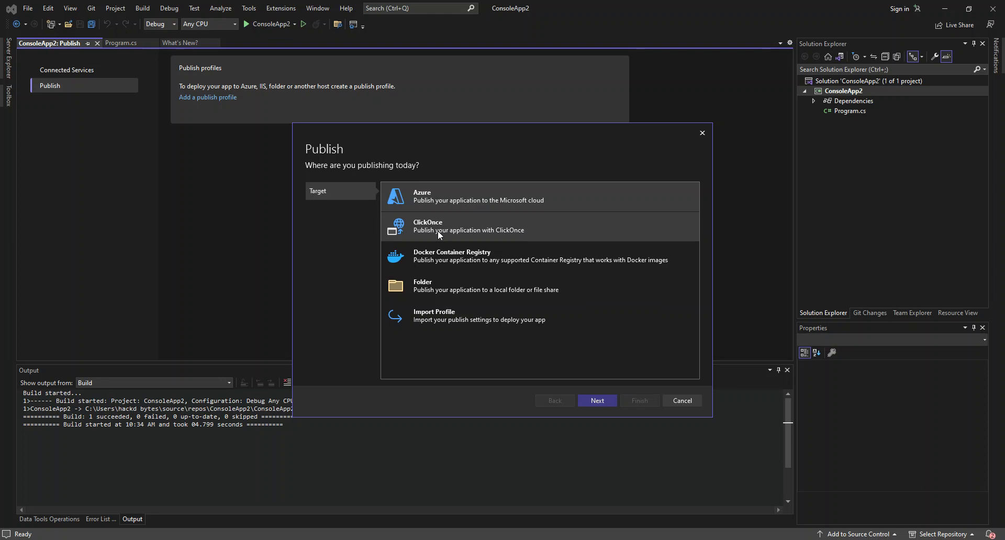
mouse_move(439, 234)
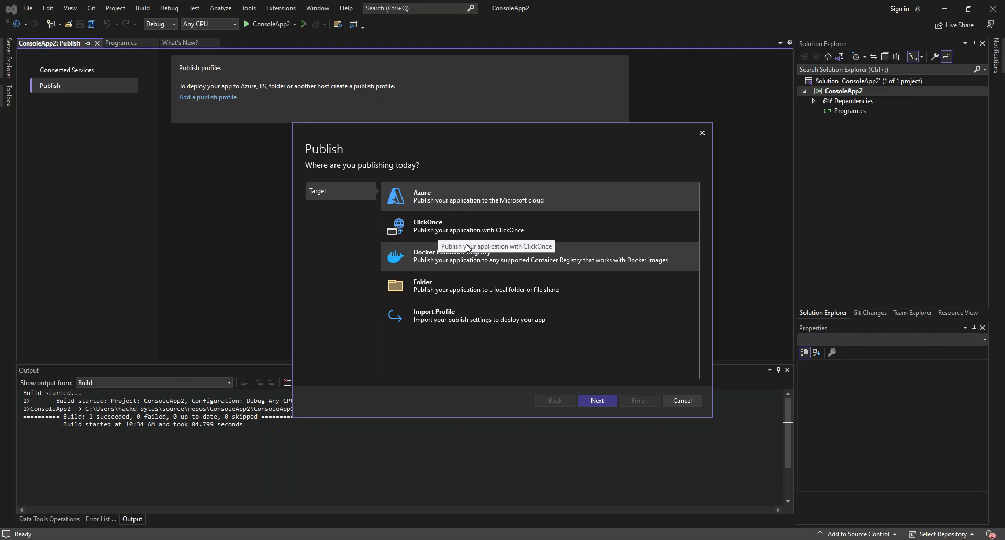
mouse_move(422, 245)
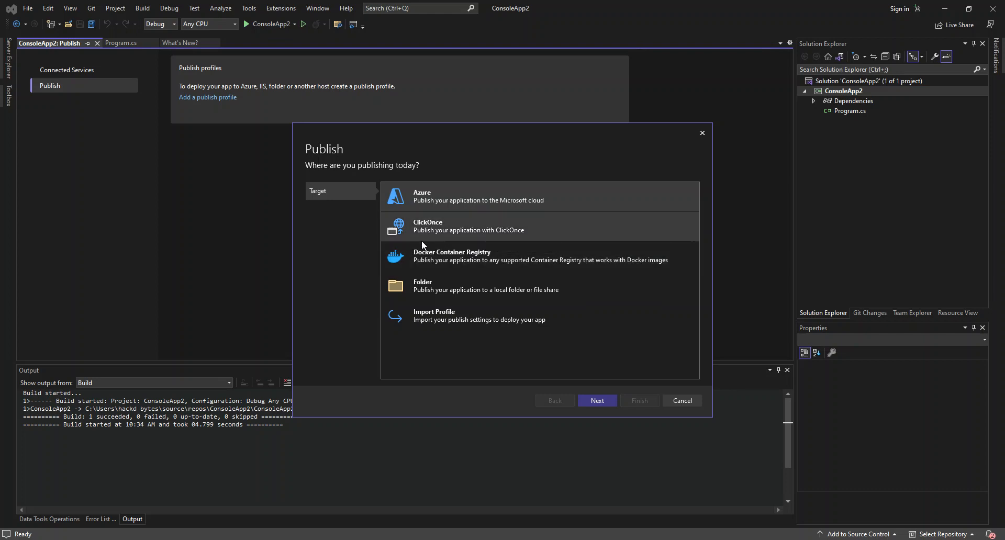
mouse_move(441, 256)
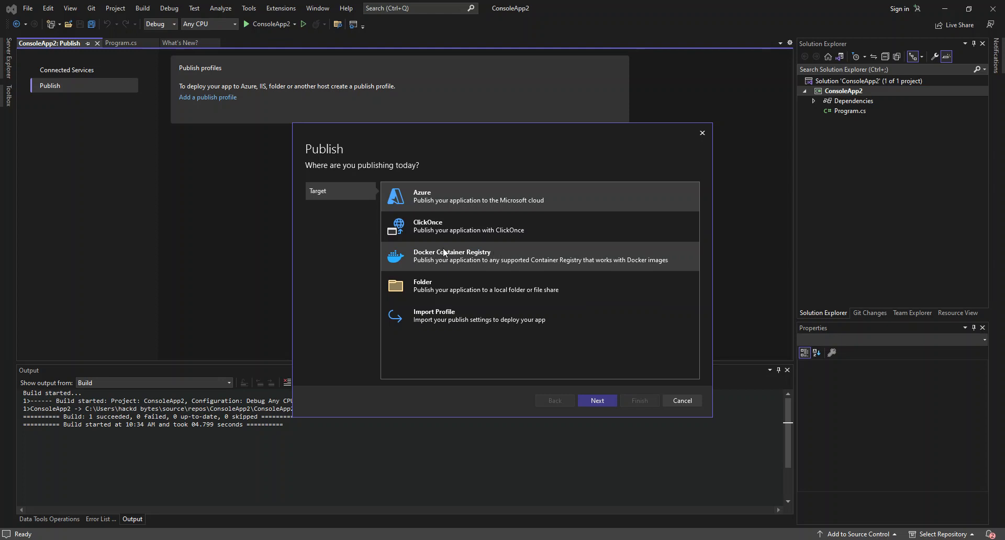
mouse_move(449, 259)
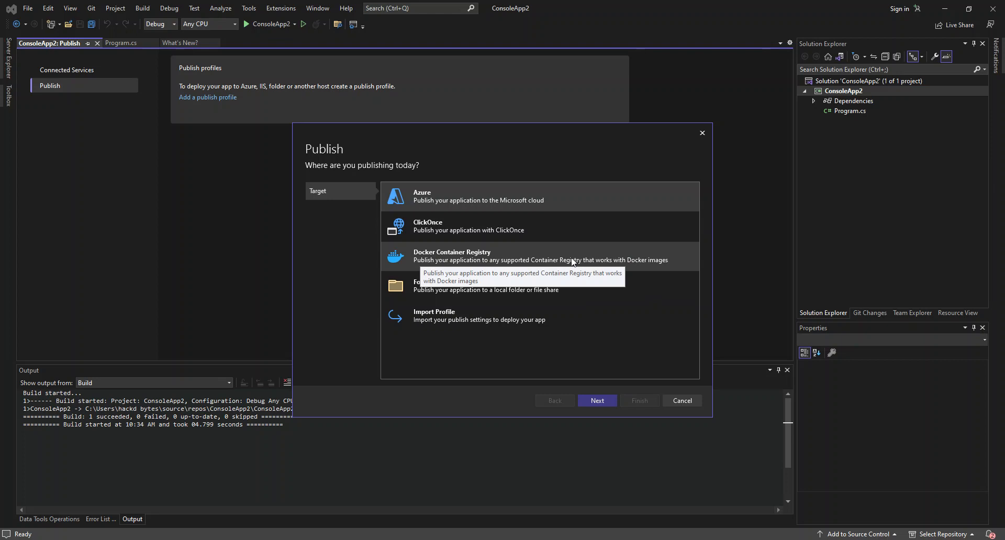
mouse_move(665, 267)
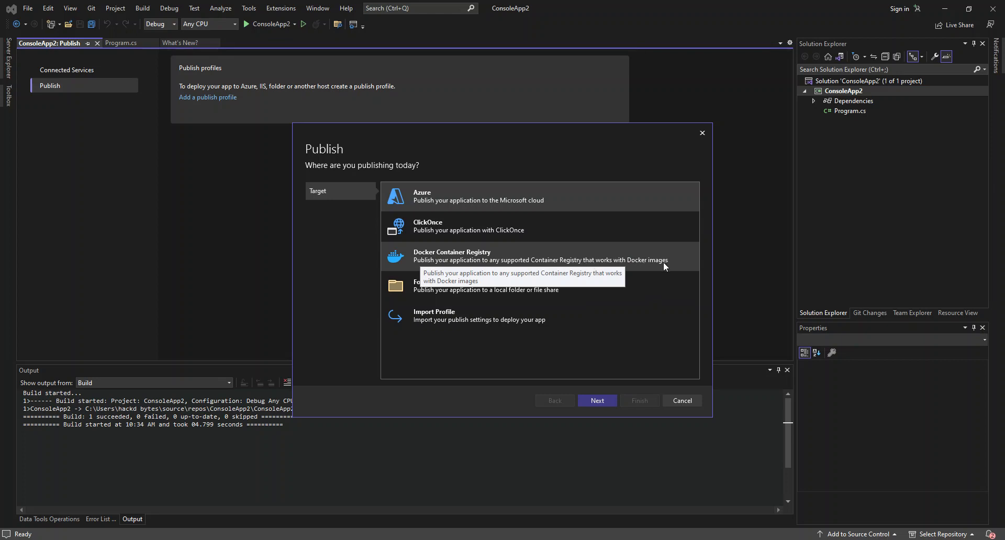
mouse_move(445, 295)
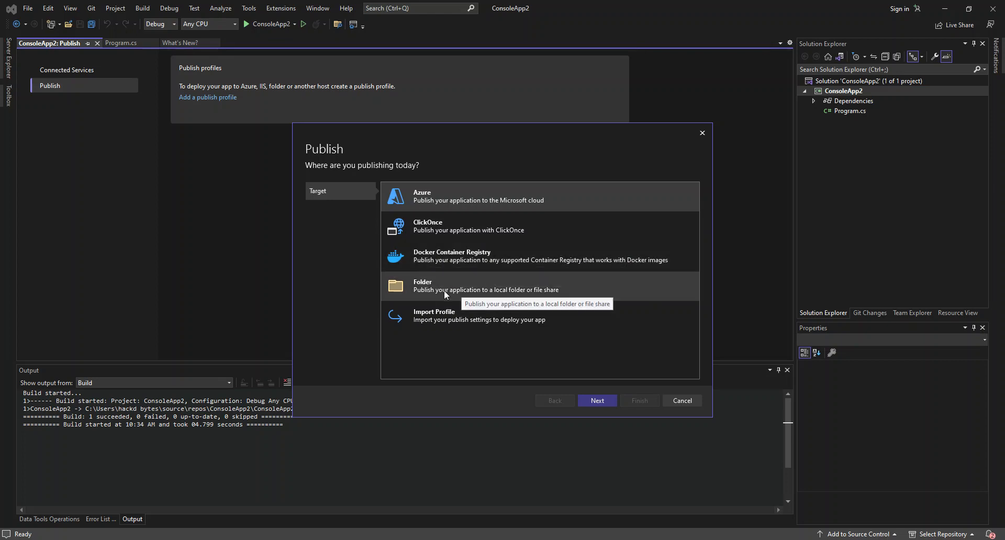
mouse_move(407, 296)
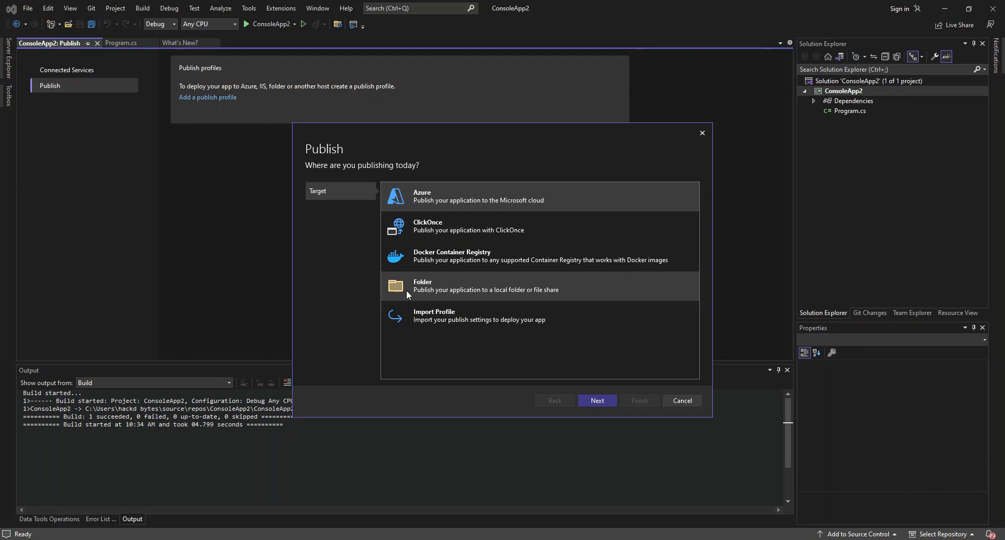
mouse_move(441, 295)
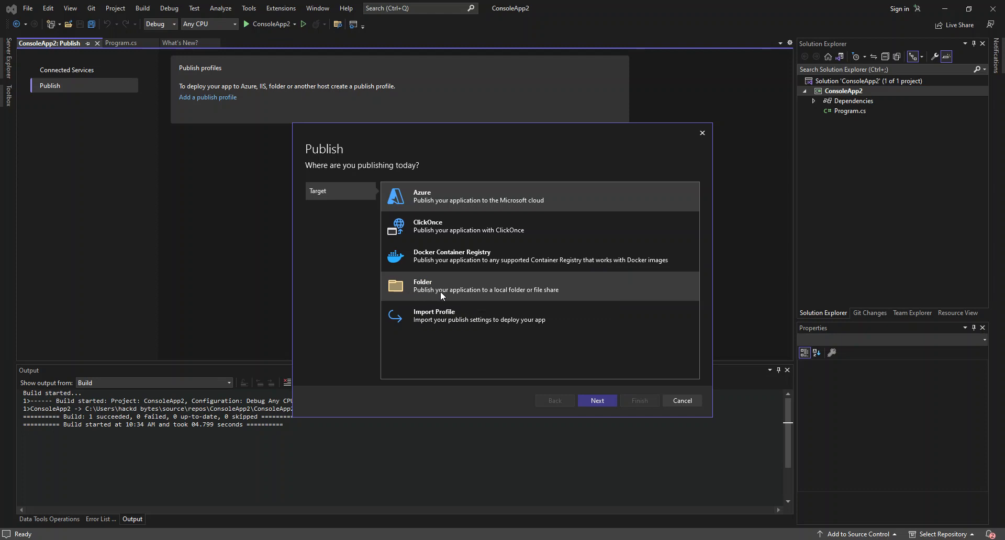
mouse_move(523, 296)
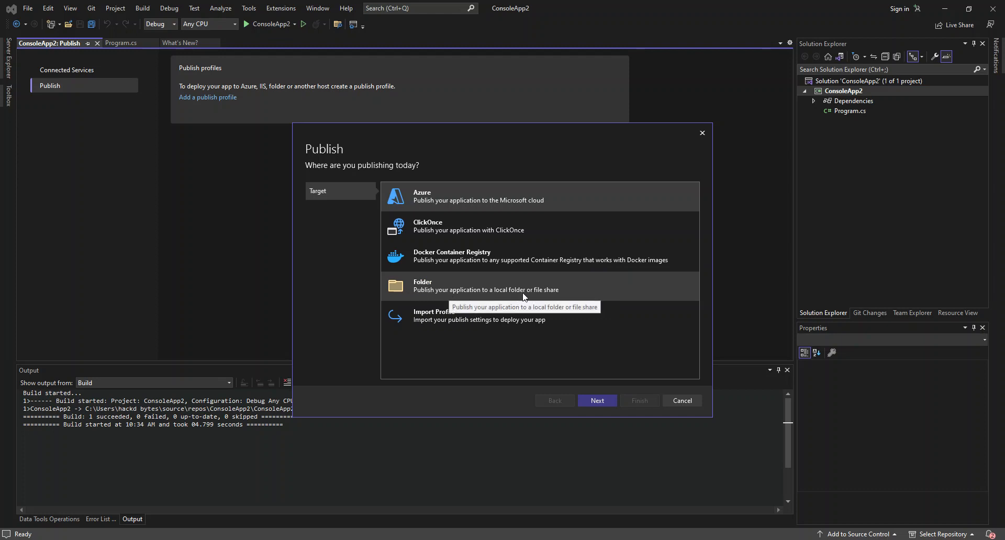
mouse_move(490, 314)
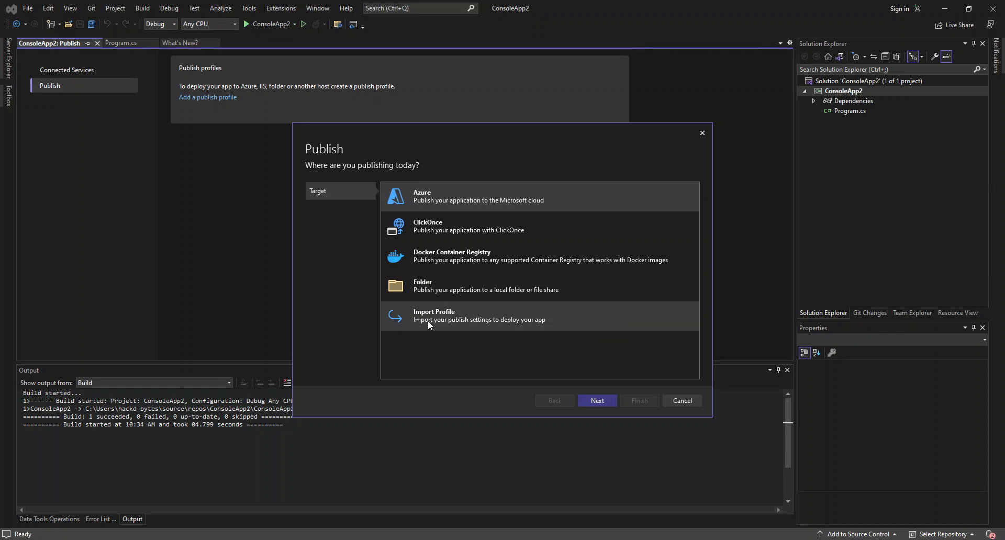
mouse_move(485, 325)
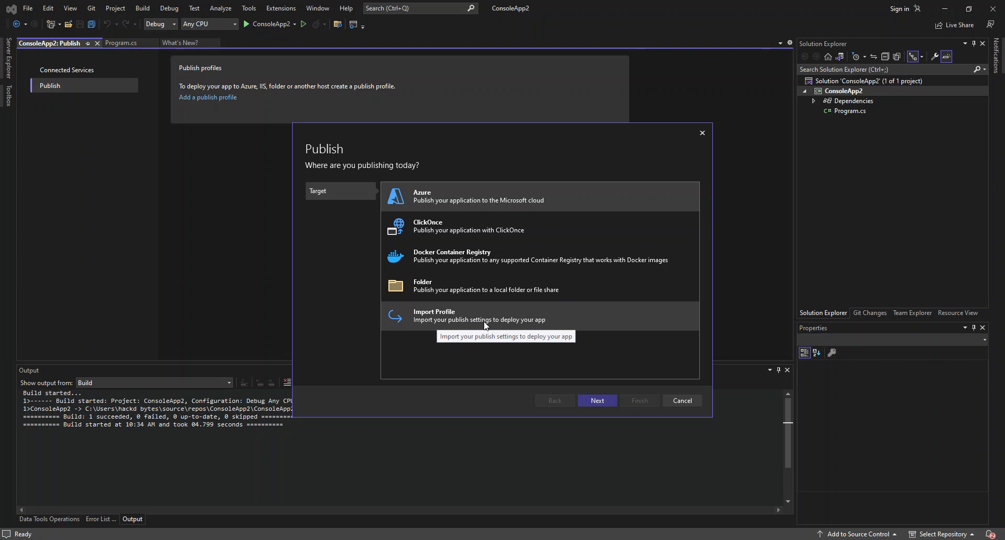
mouse_move(452, 286)
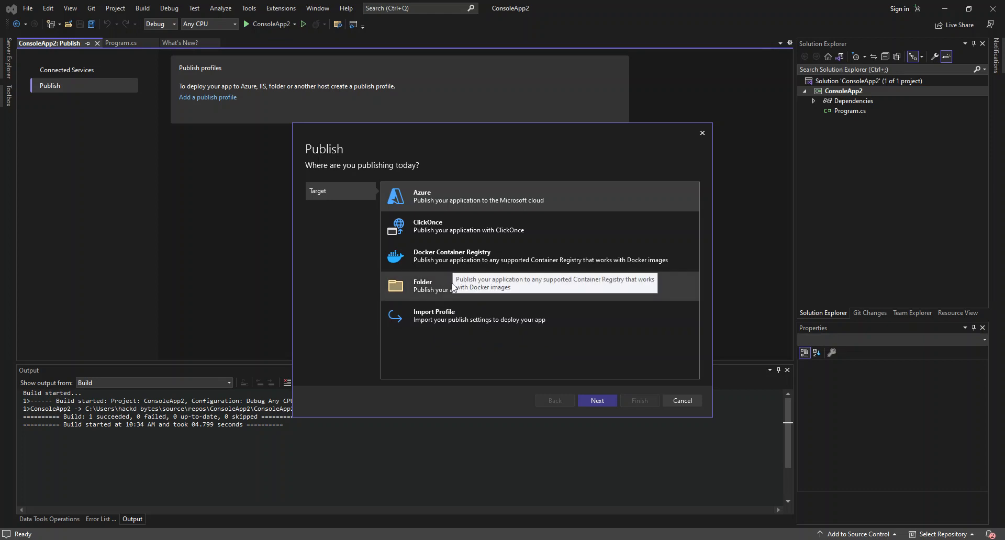
mouse_move(435, 294)
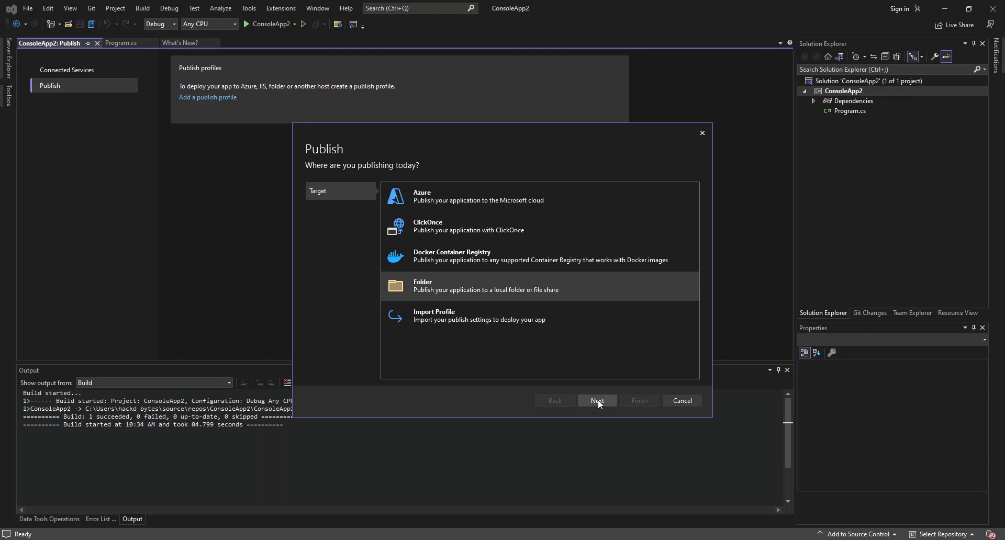
Step: Keep Folder as the specific target and advance to the Location page
left_click(595, 401)
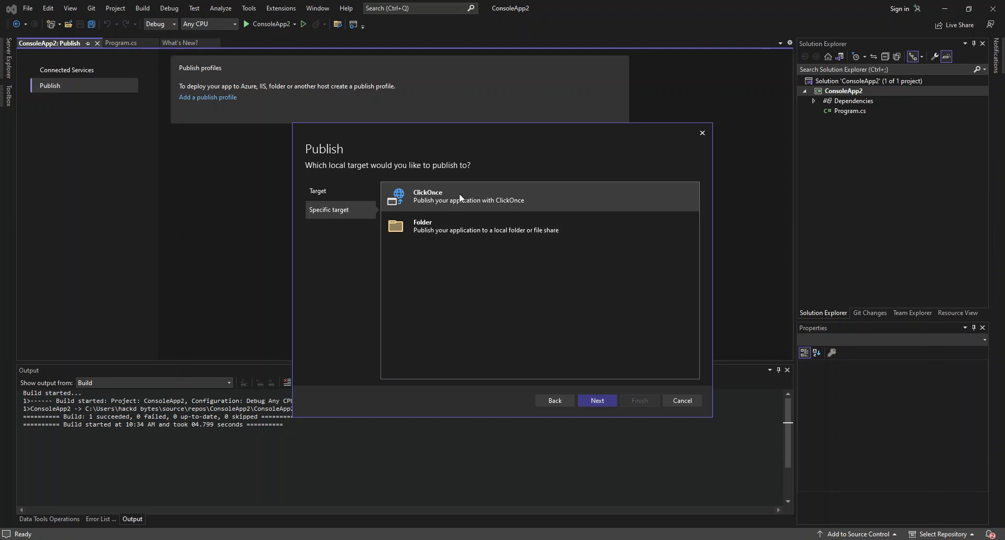
mouse_move(441, 225)
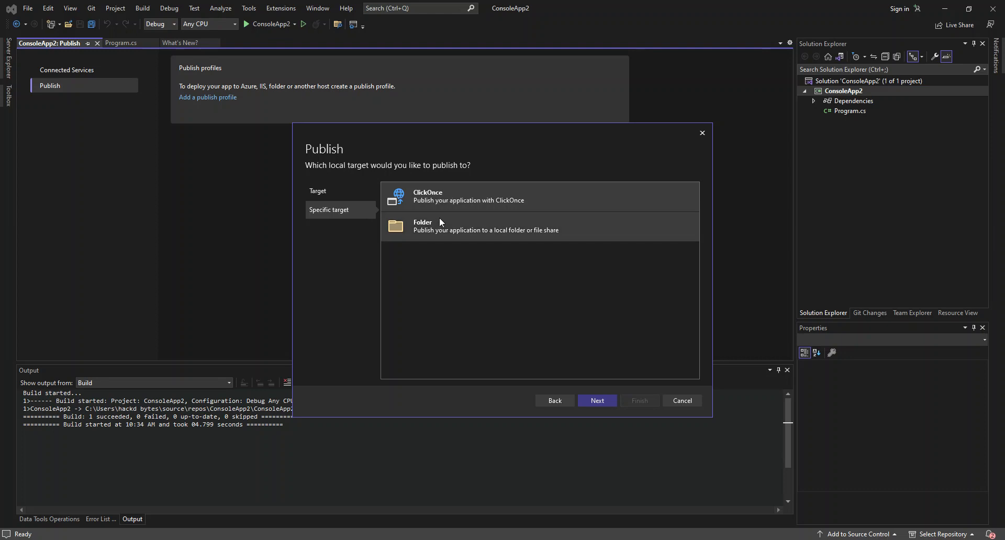
mouse_move(431, 214)
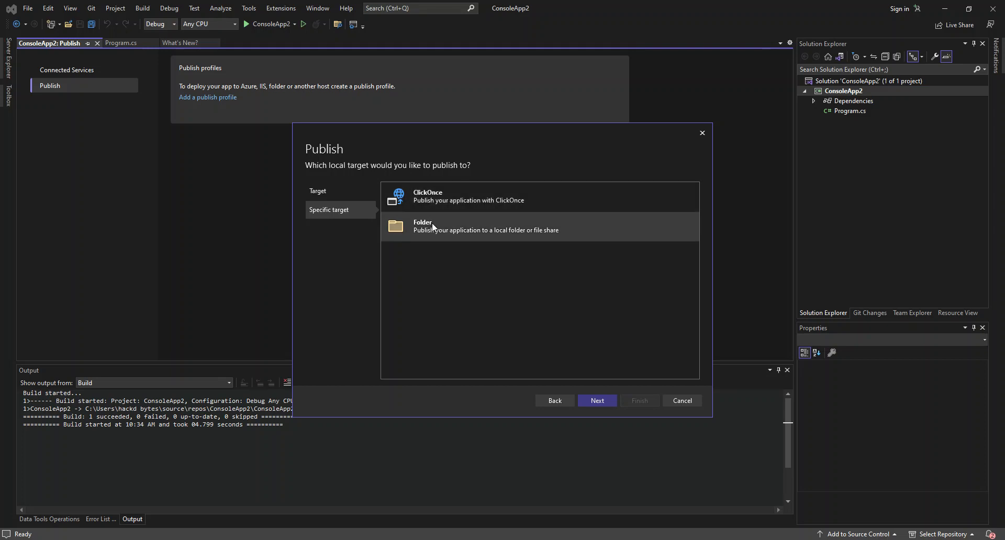
mouse_move(512, 362)
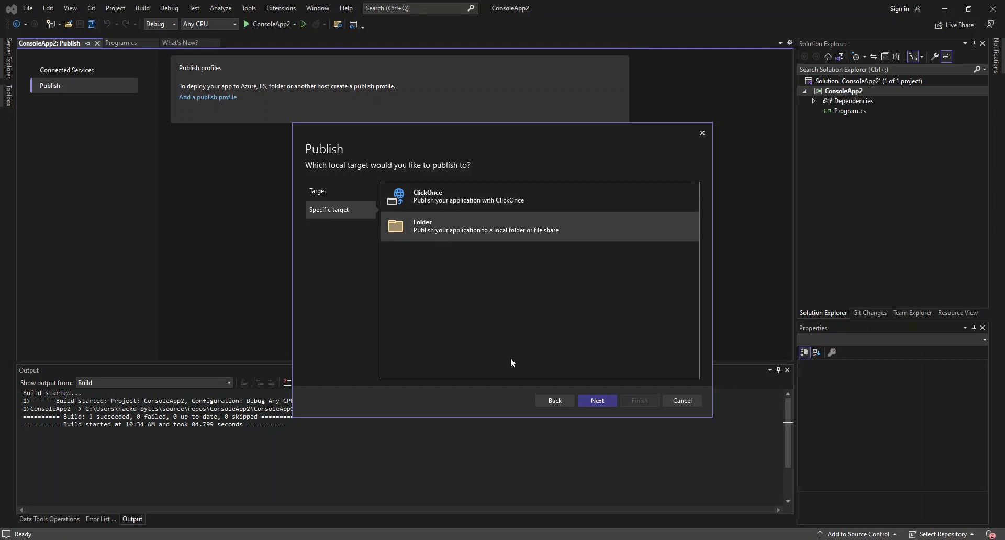
mouse_move(597, 401)
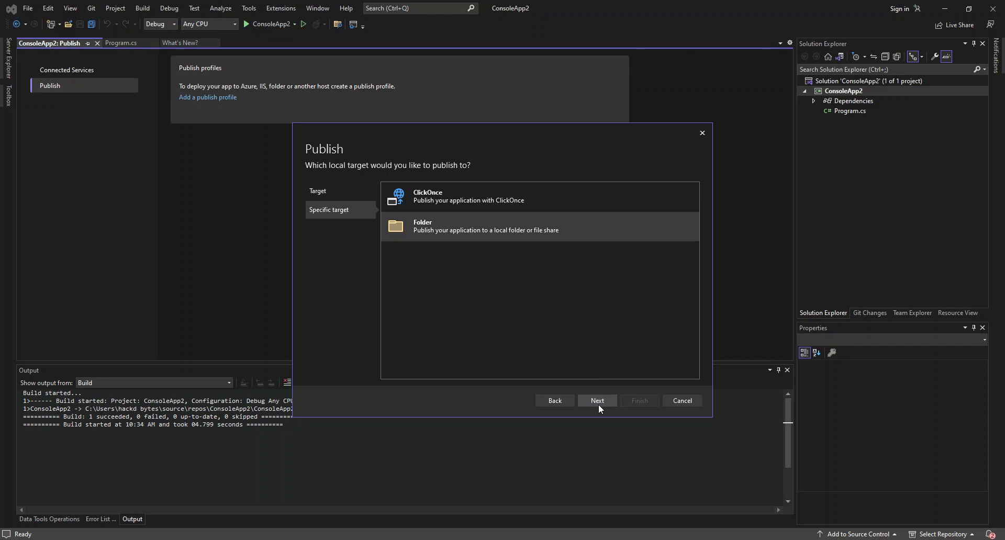
left_click(596, 400)
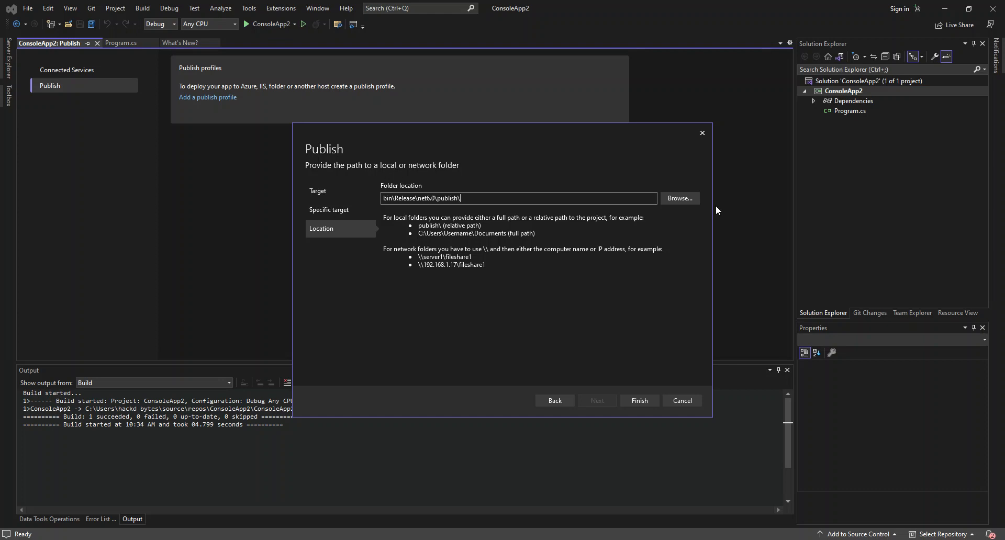
Step: Browse to the Desktop and make a new folder there for the publish location
left_click(679, 198)
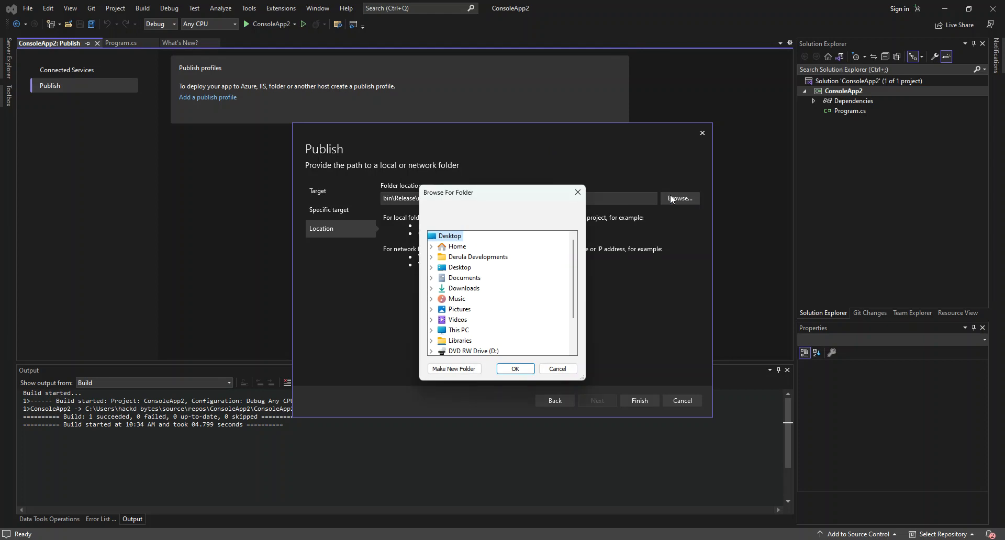
mouse_move(545, 236)
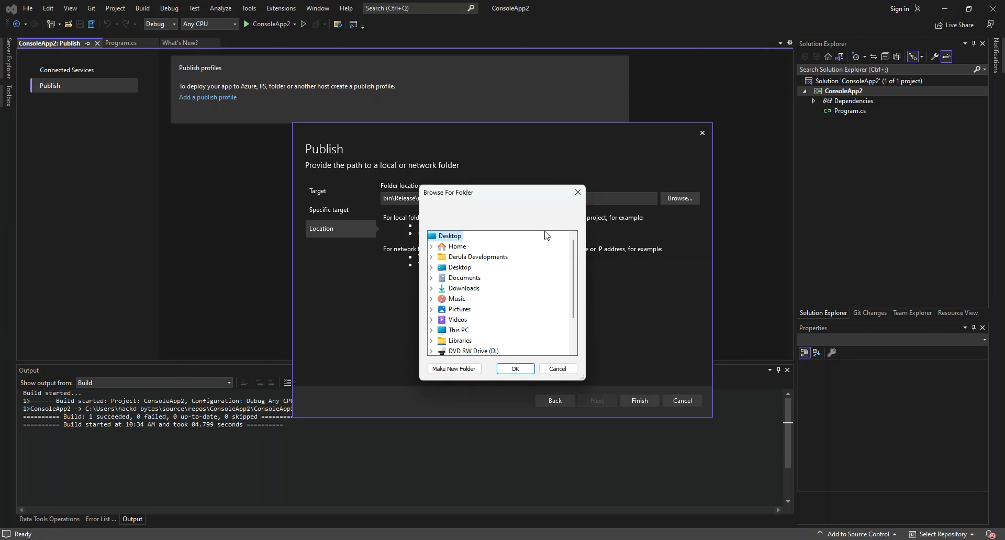
mouse_move(431, 283)
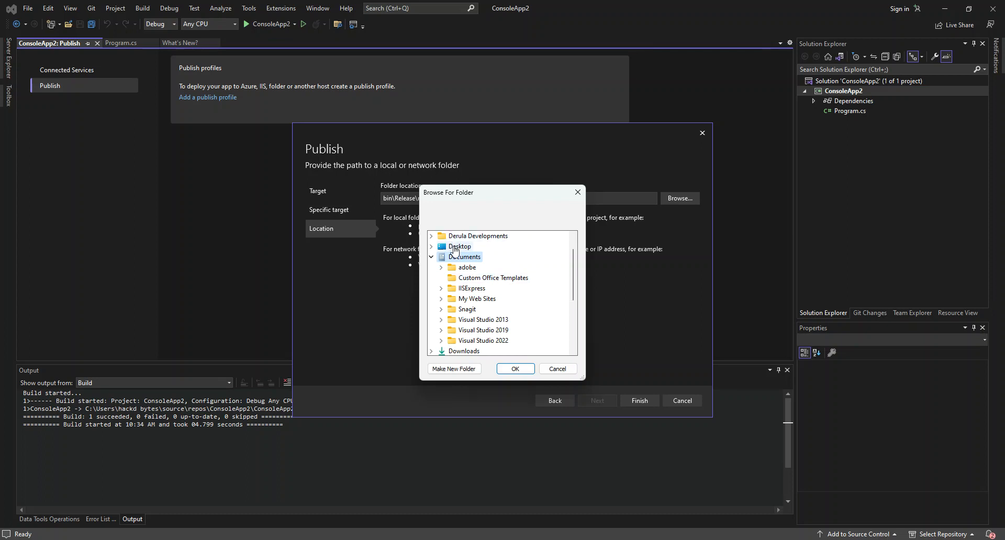
left_click(433, 257)
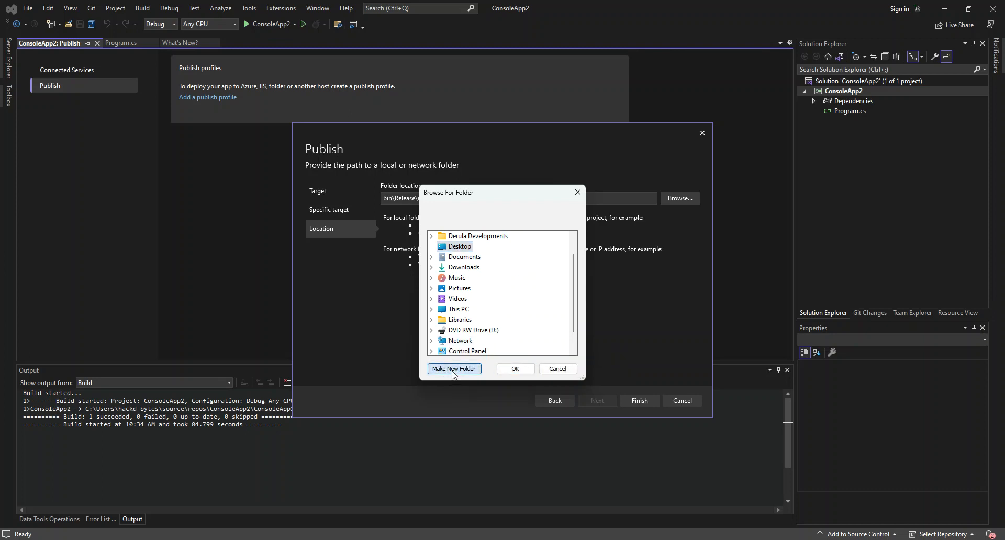
left_click(453, 369)
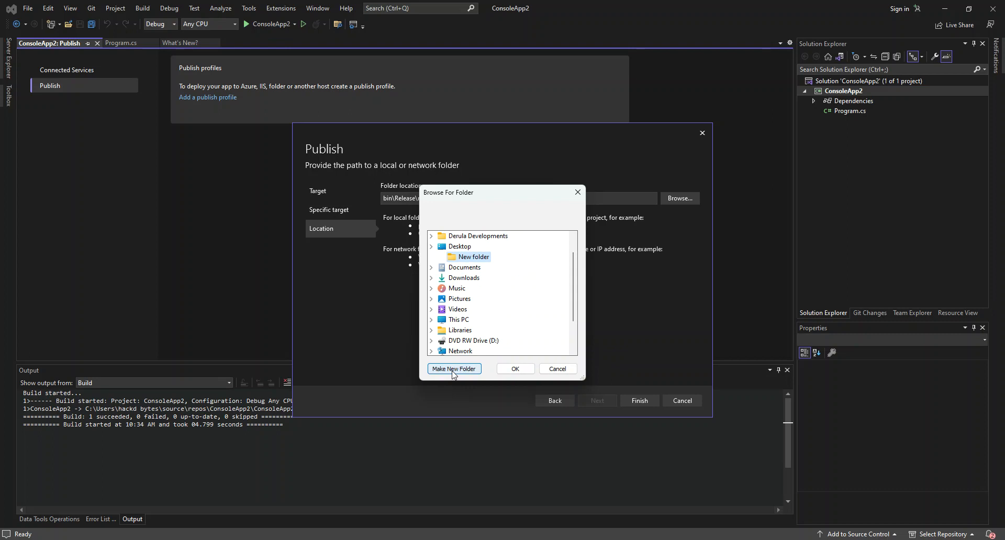
left_click(459, 299)
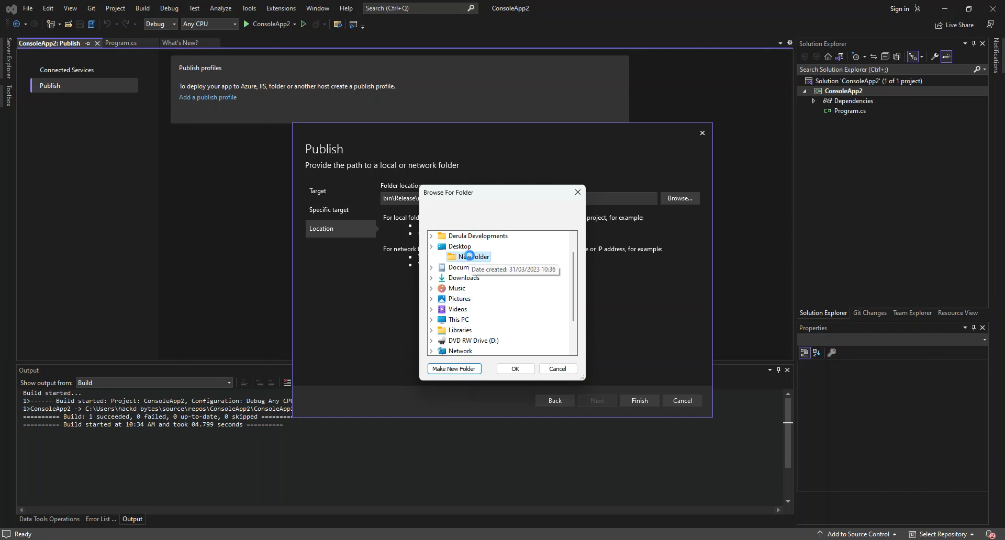
Step: Rename the new Desktop folder to 'app'
right_click(472, 257)
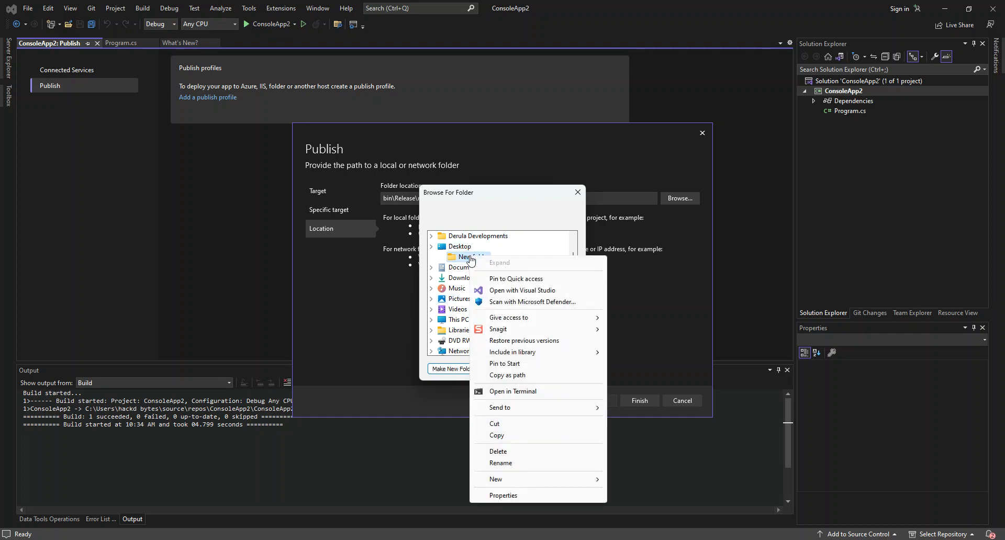
left_click(501, 463)
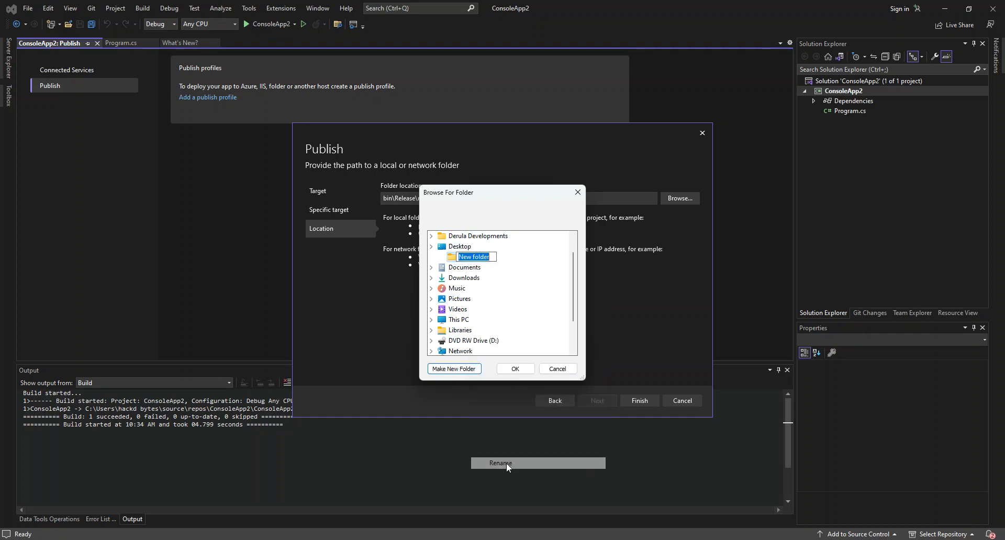
type("app")
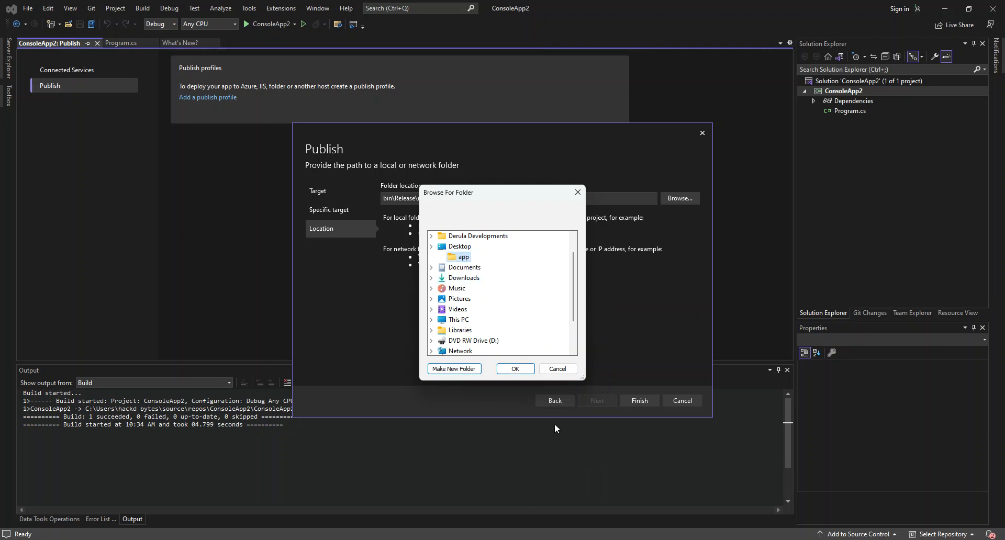
Step: Confirm the app folder as location and finish creating the folder publish profile
left_click(515, 368)
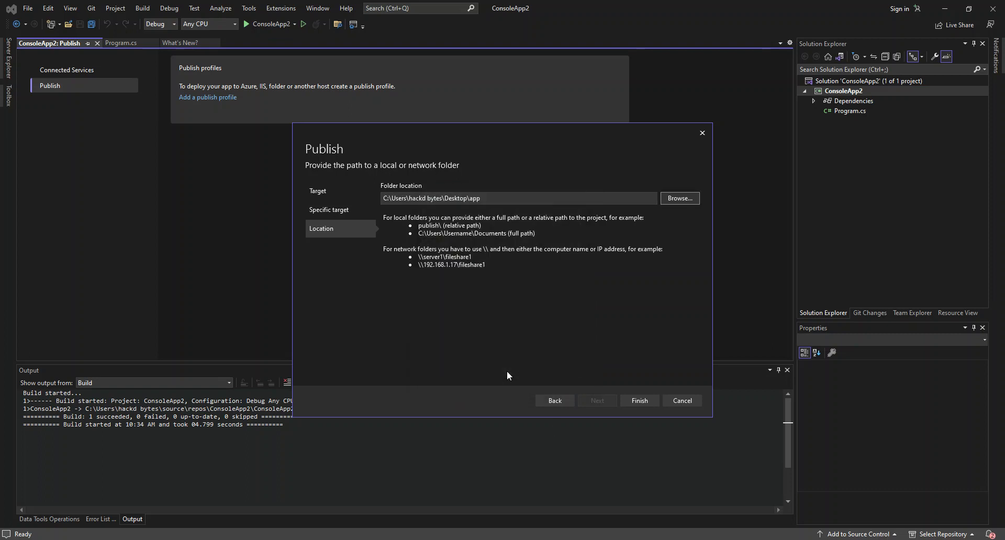
mouse_move(470, 212)
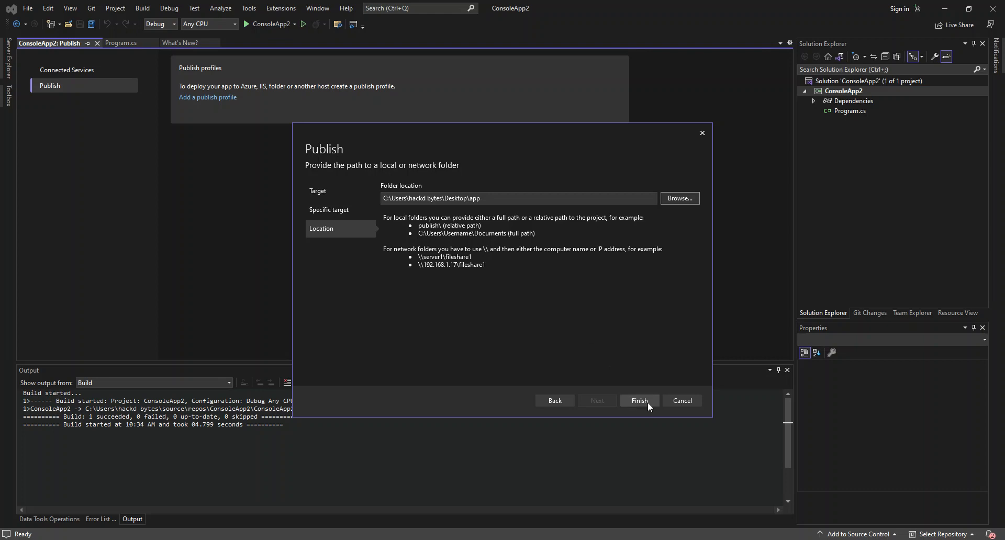
left_click(639, 401)
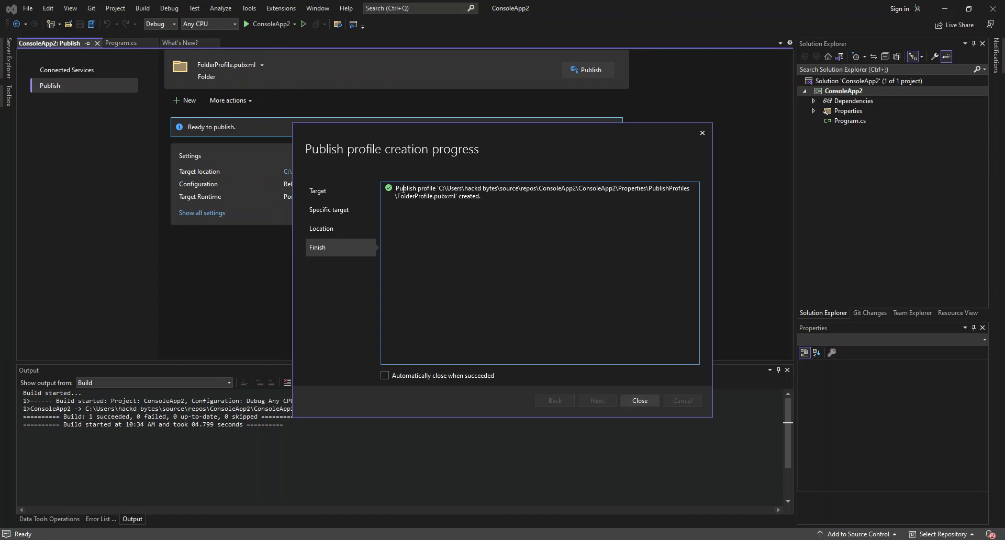
mouse_move(425, 216)
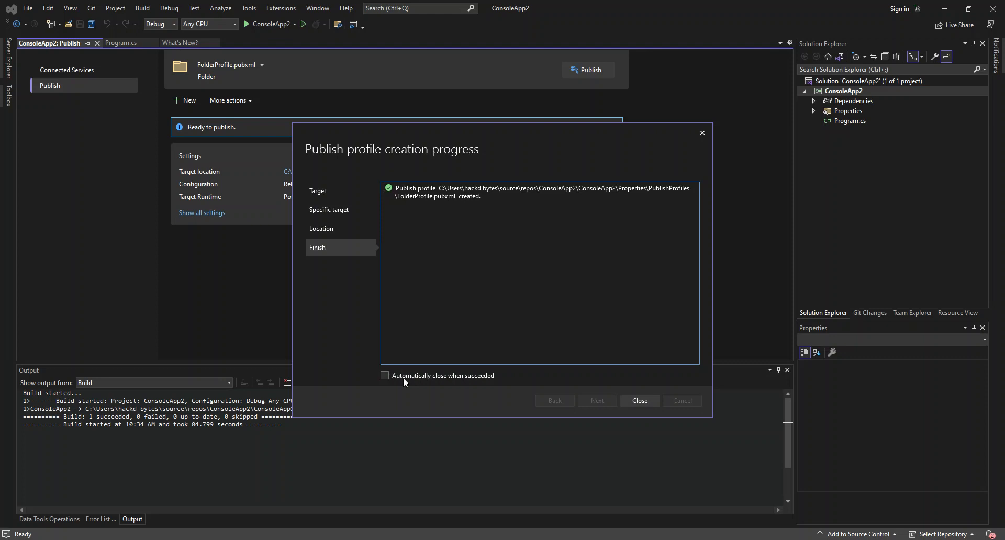
mouse_move(420, 382)
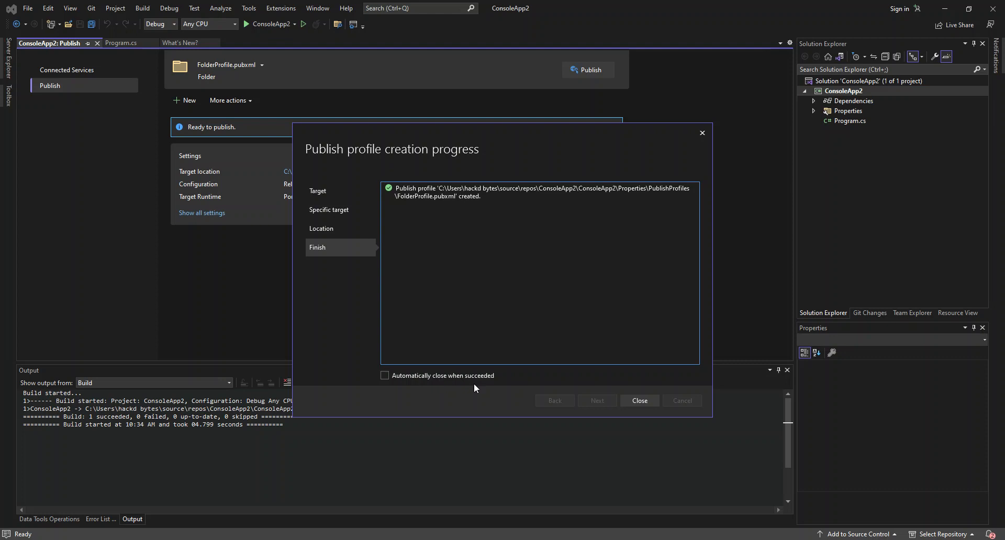
left_click(639, 401)
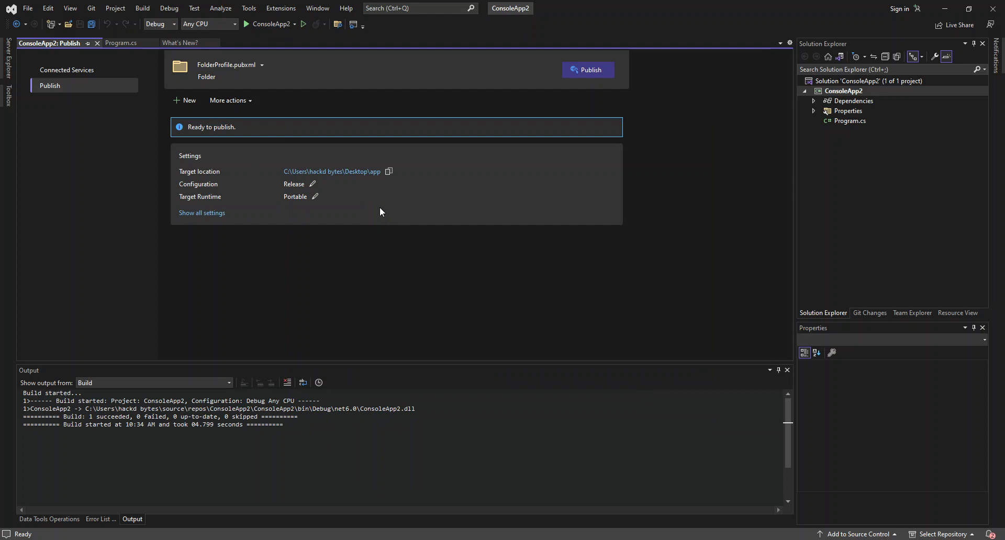
mouse_move(205, 128)
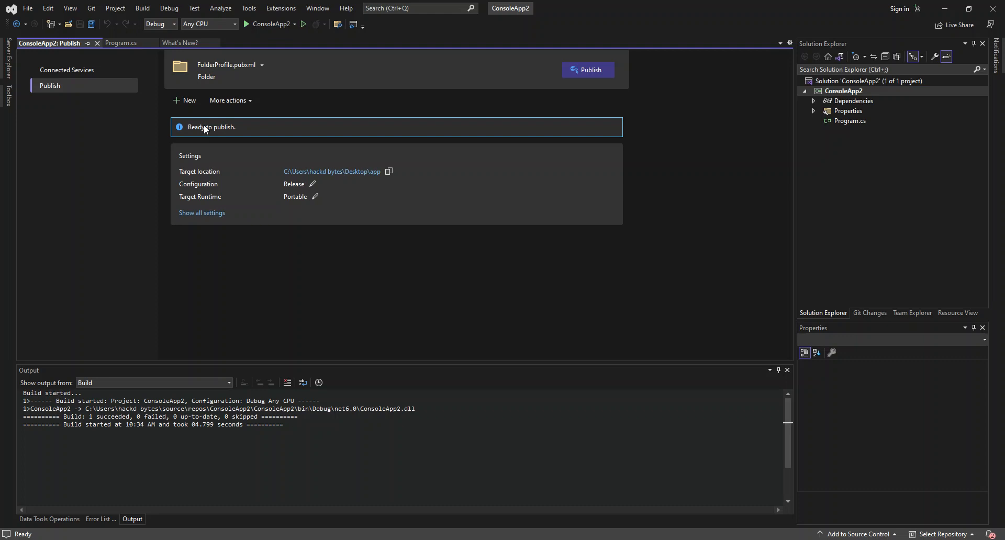
mouse_move(448, 52)
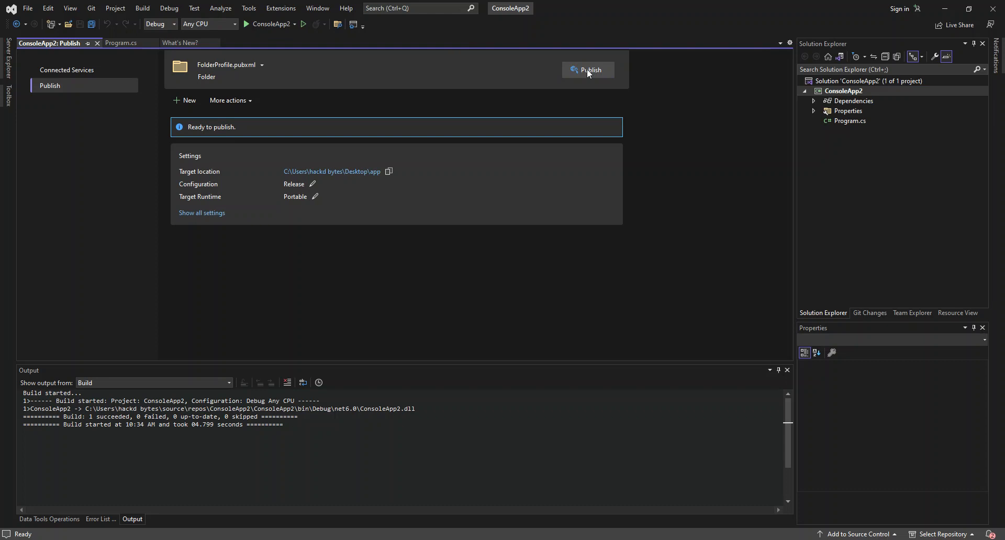
Step: Publish ConsoleApp2 to the Desktop app folder and wait for 'Publish succeeded'
left_click(588, 70)
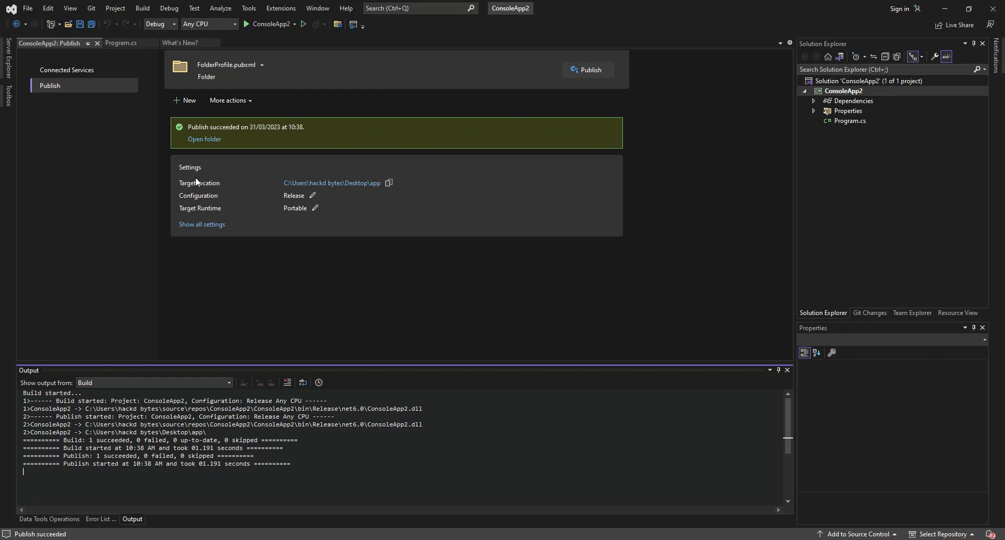
mouse_move(204, 139)
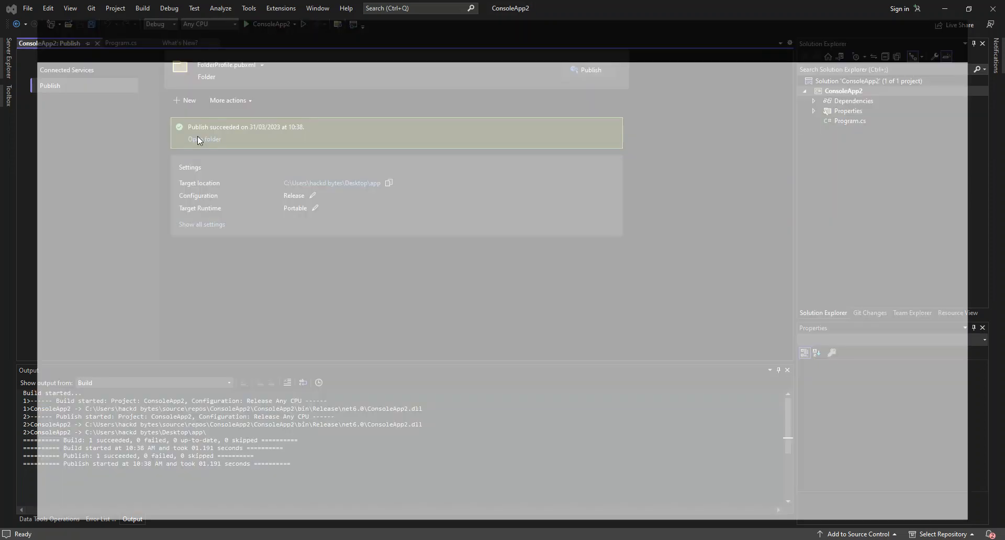
Step: Open the published app folder in File Explorer and select the ConsoleApp2 application file
left_click(204, 139)
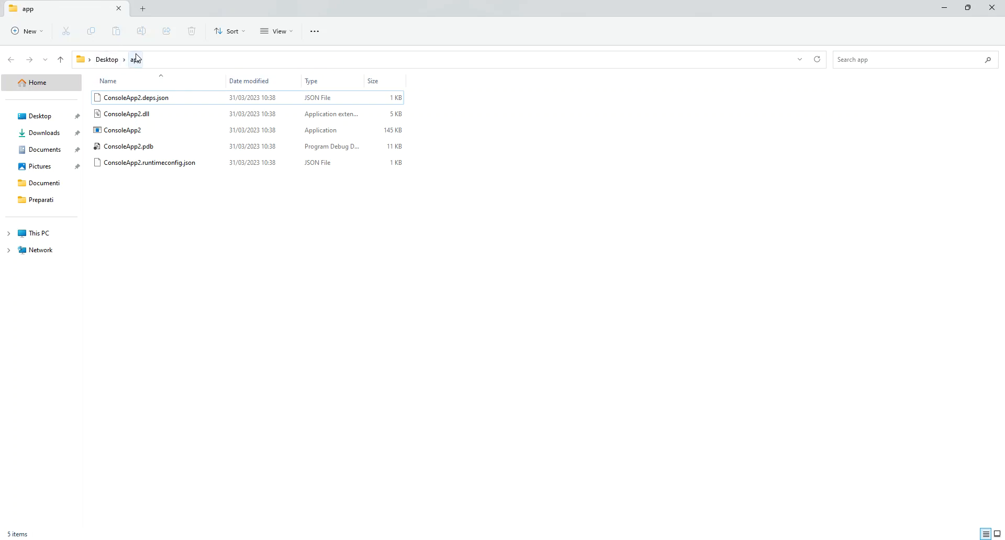
left_click(121, 130)
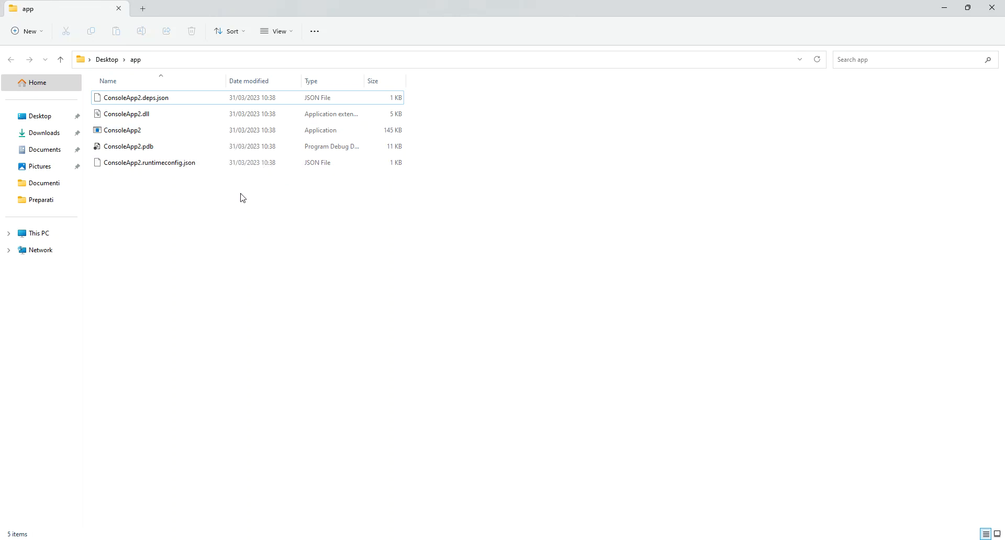
mouse_move(287, 225)
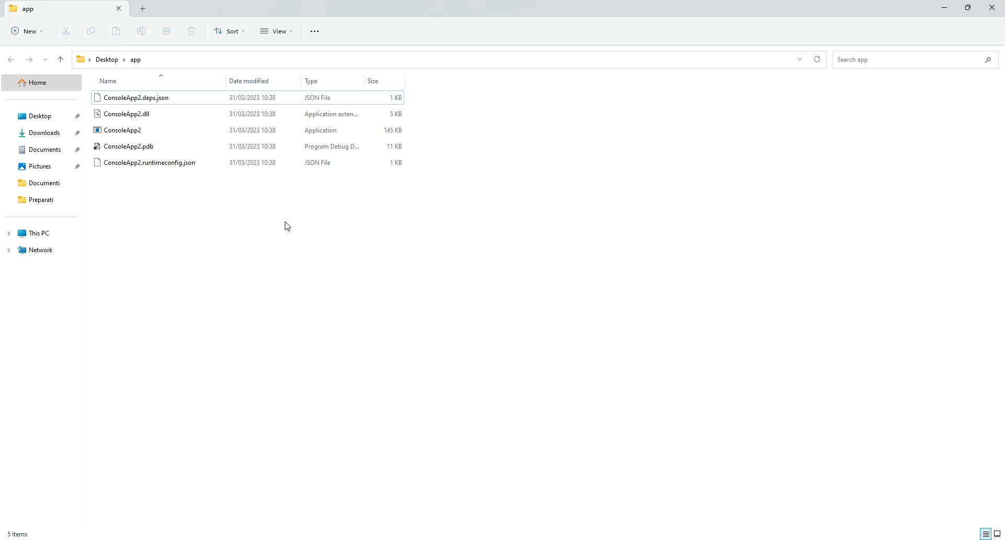
mouse_move(226, 181)
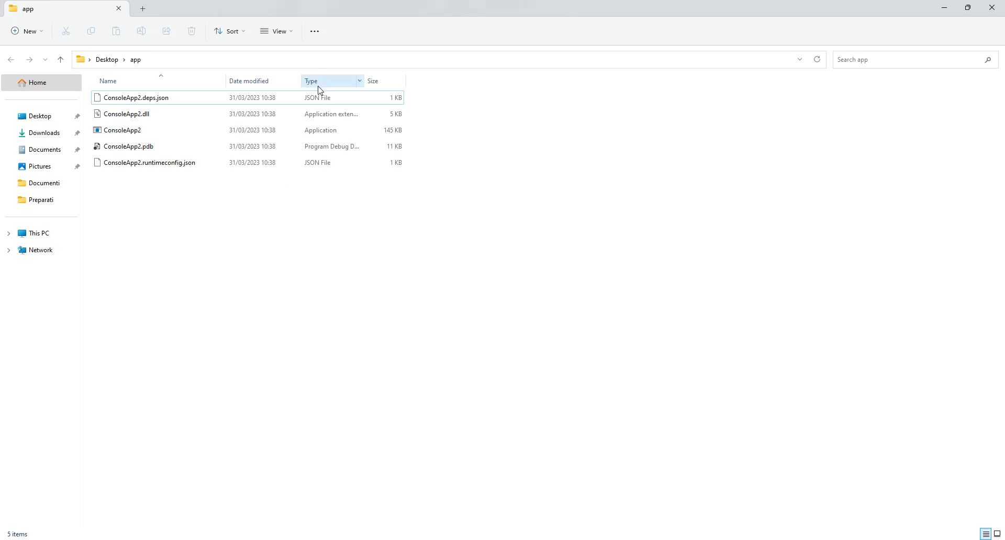
left_click(160, 97)
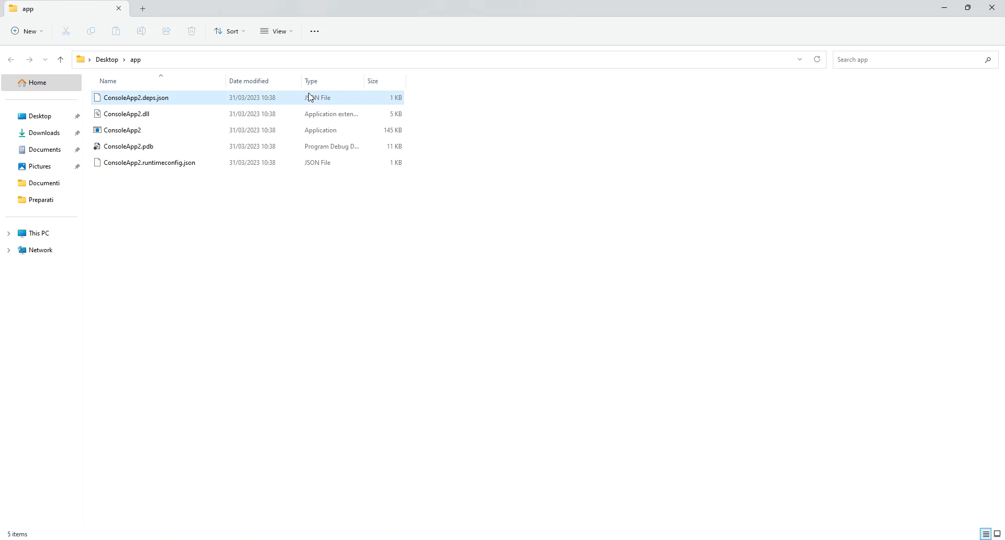
left_click(122, 130)
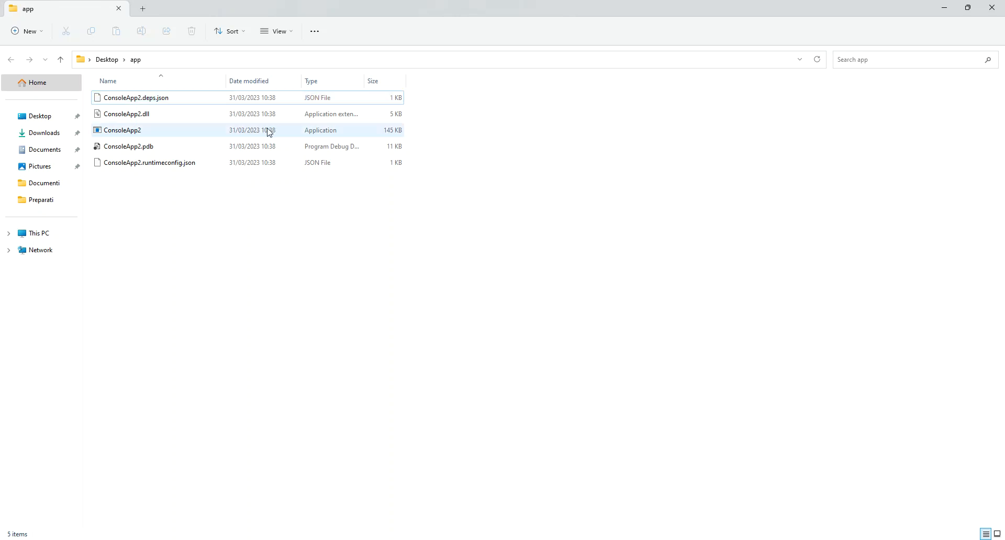
mouse_move(130, 133)
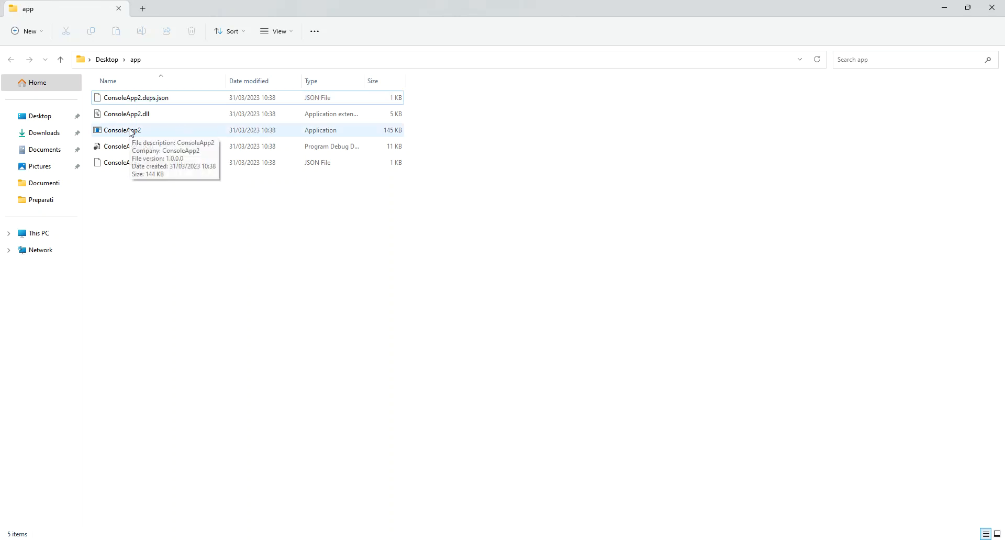
left_click(122, 129)
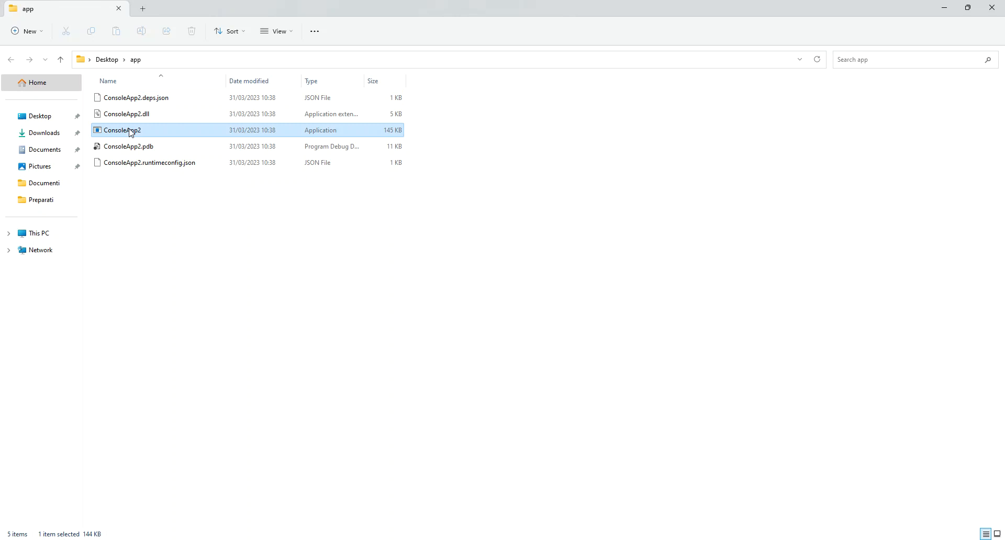
mouse_move(135, 139)
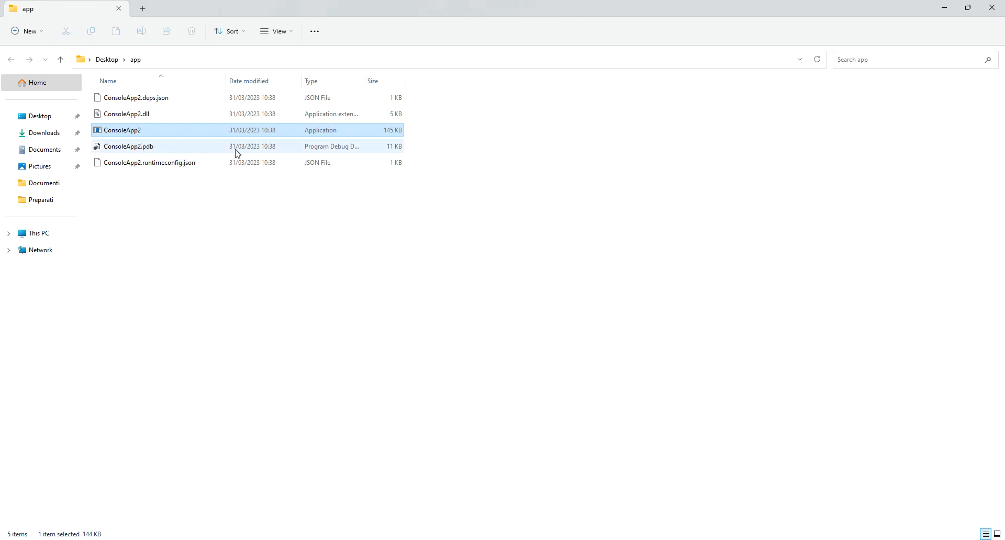
mouse_move(220, 136)
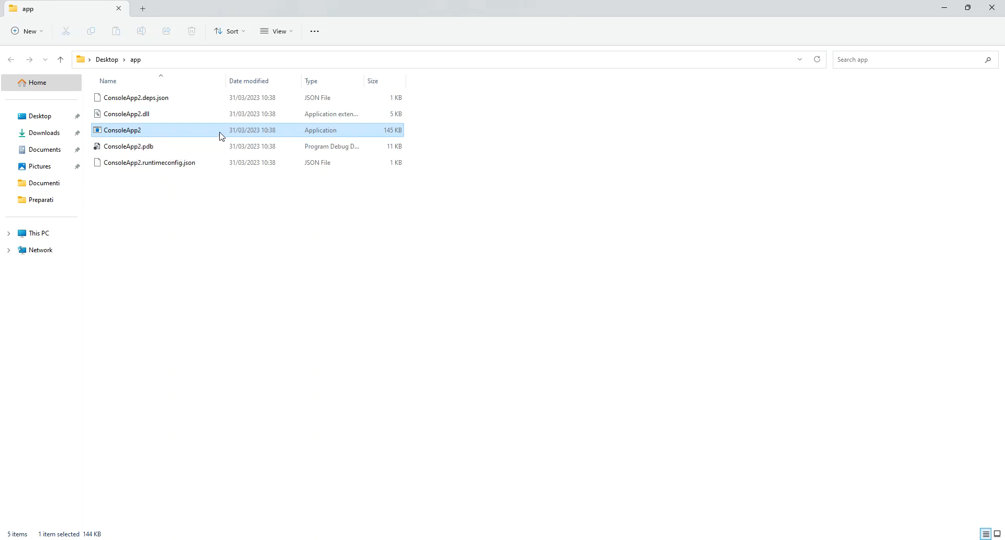
right_click(121, 129)
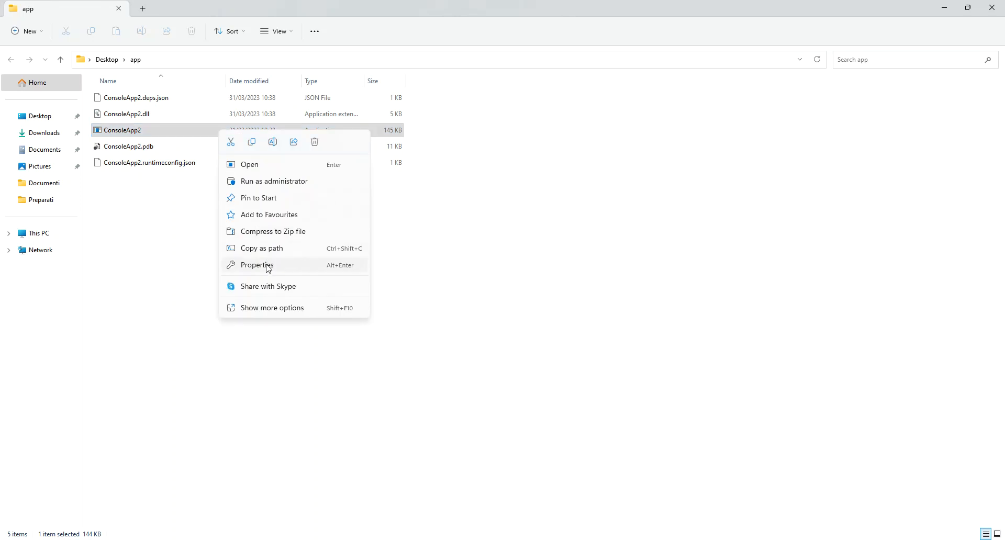
left_click(268, 268)
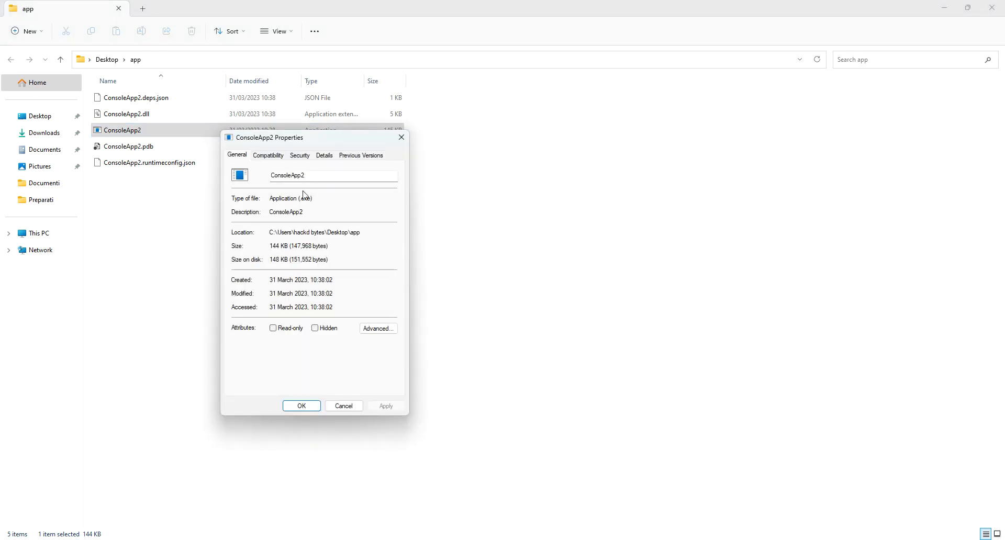
mouse_move(295, 201)
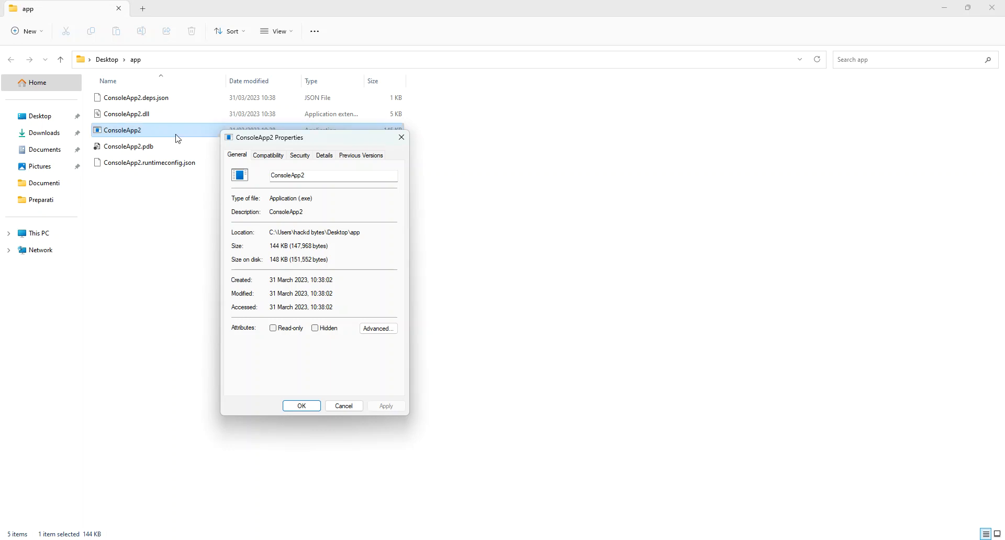
mouse_move(285, 231)
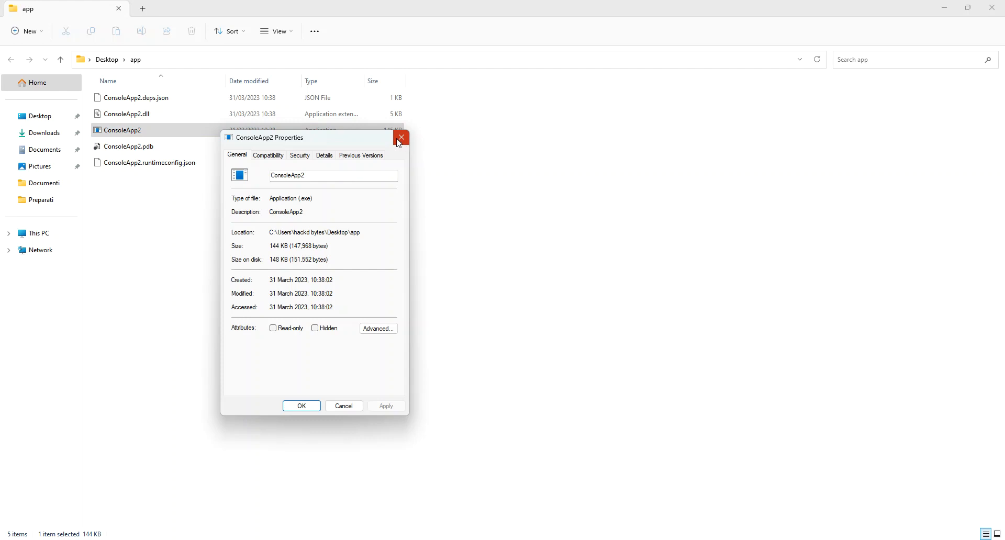
left_click(401, 139)
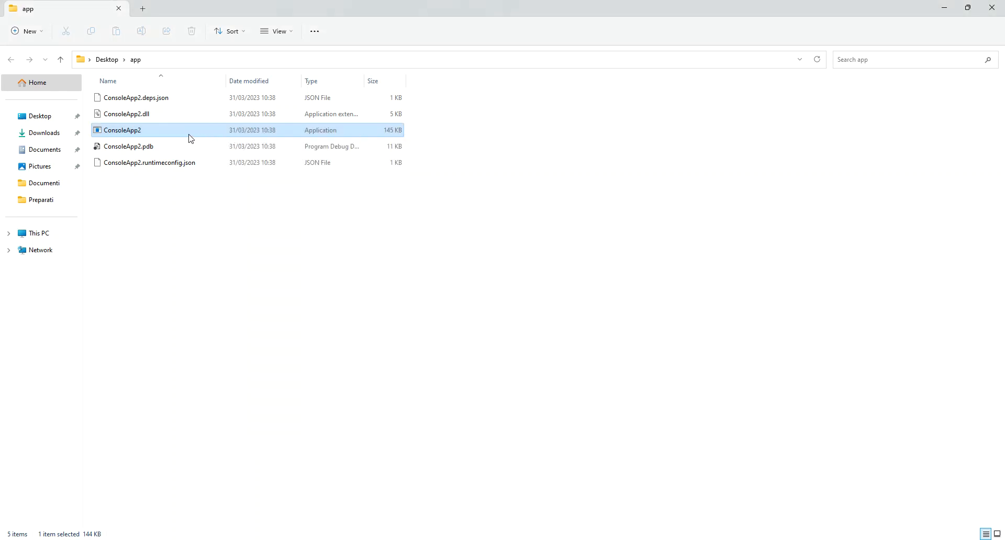
mouse_move(133, 133)
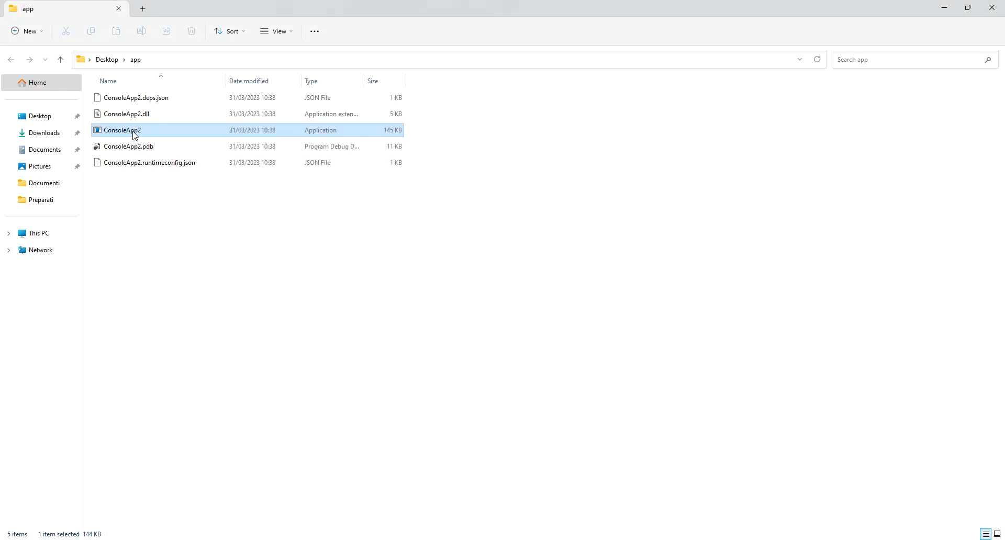
Step: Run the published ConsoleApp2.exe, which prints Hello, World! in a terminal window
double_click(121, 129)
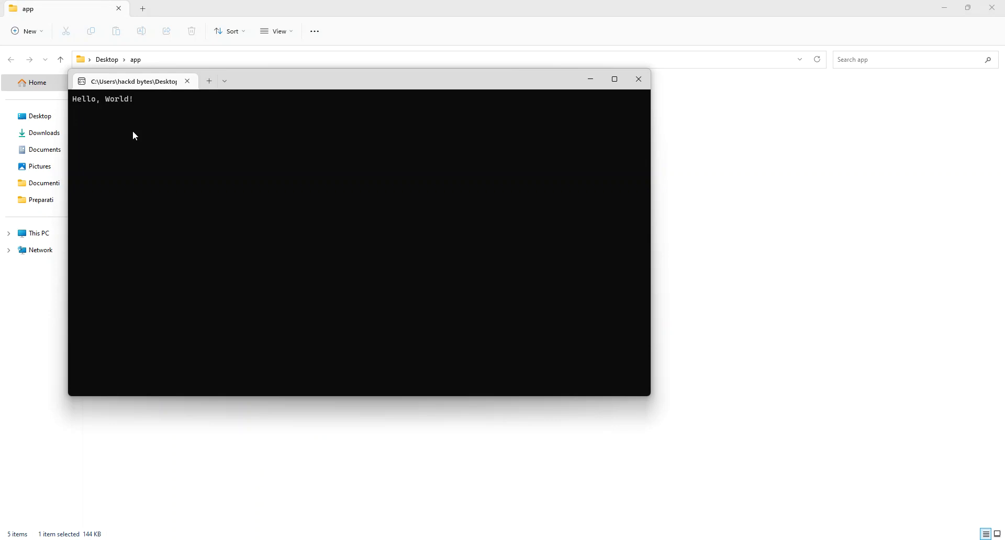
mouse_move(84, 104)
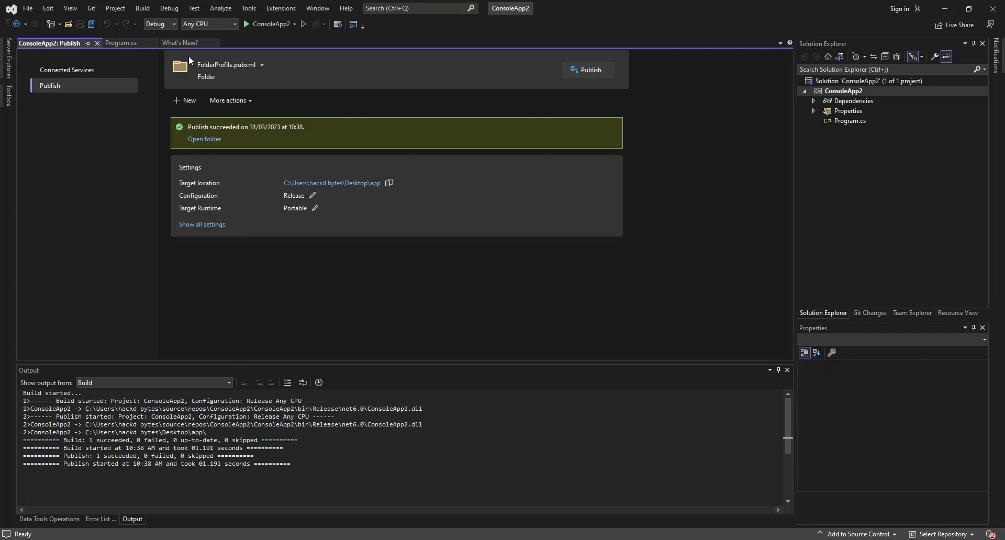
Step: Return to the Program.cs editor showing the Hello, World! and Console.ReadLine() lines
left_click(121, 43)
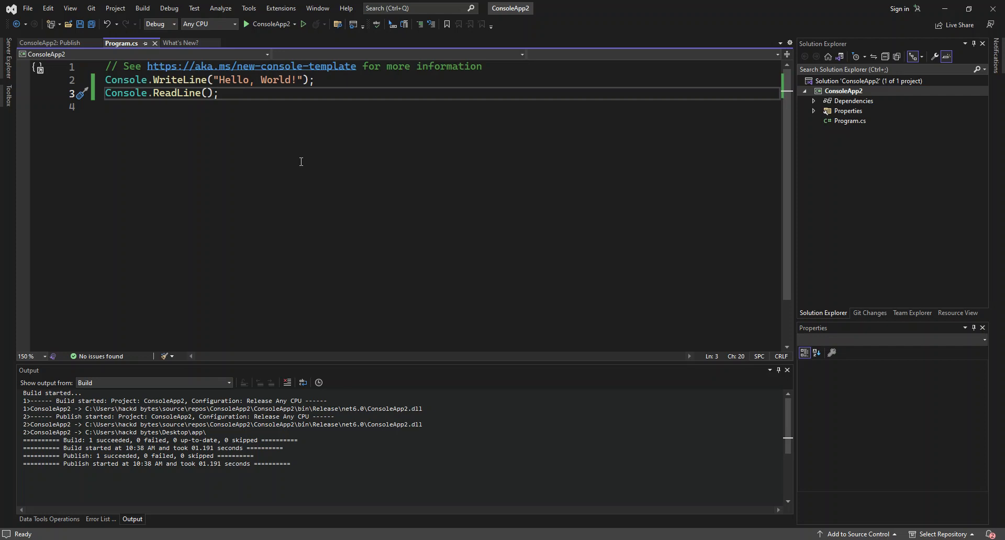
left_click(219, 93)
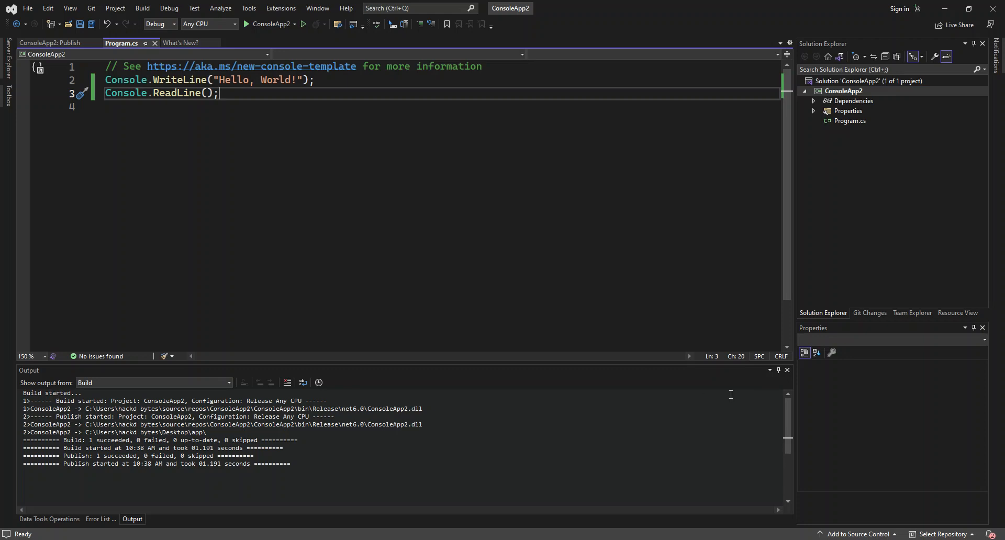
mouse_move(678, 513)
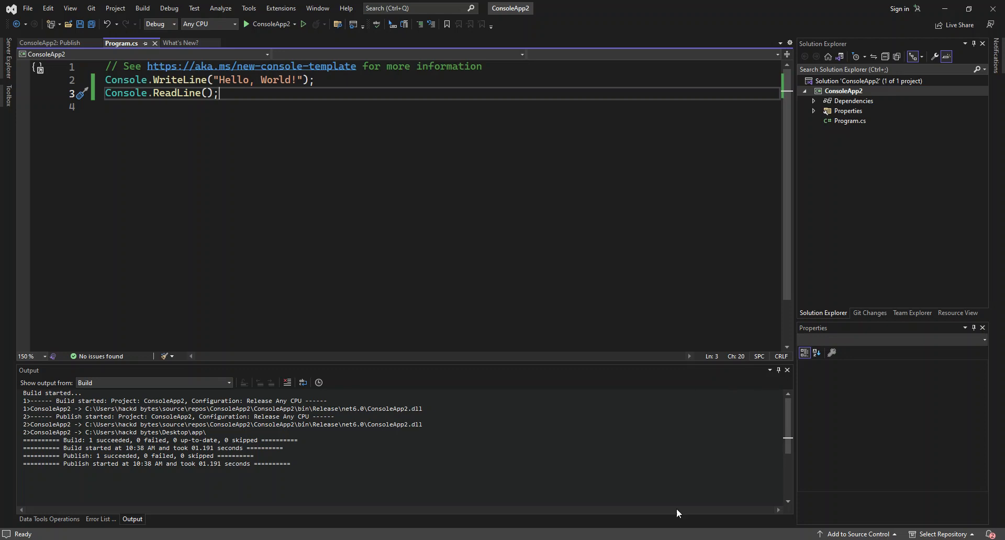